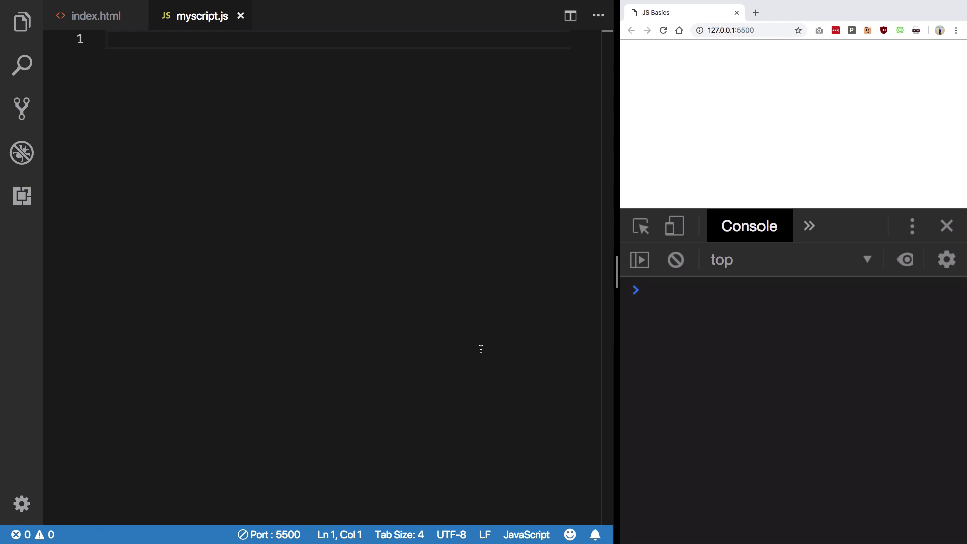
- Write the '== vs ===' heading, placeholder let a and let b lines, and console.log(a === b)
type("// == v/S ===")
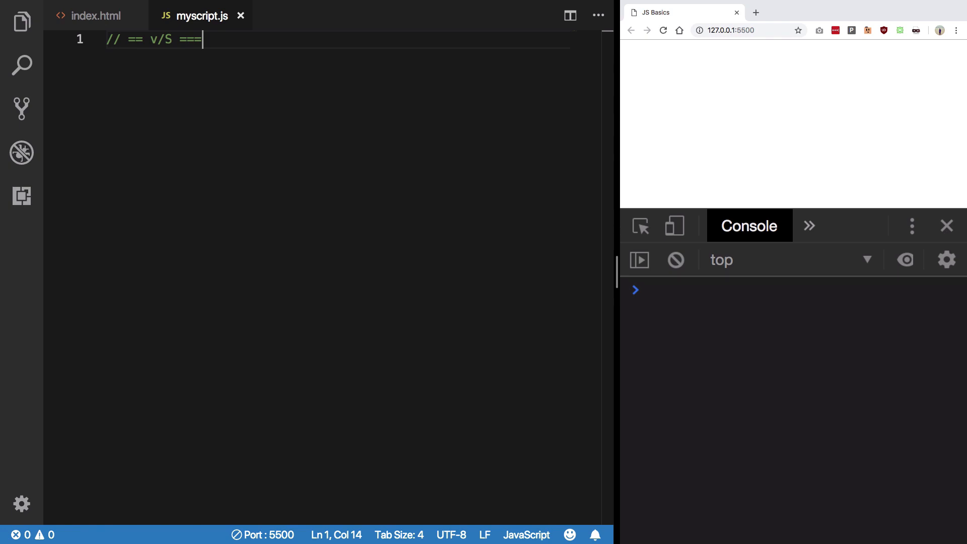
type("let a = //")
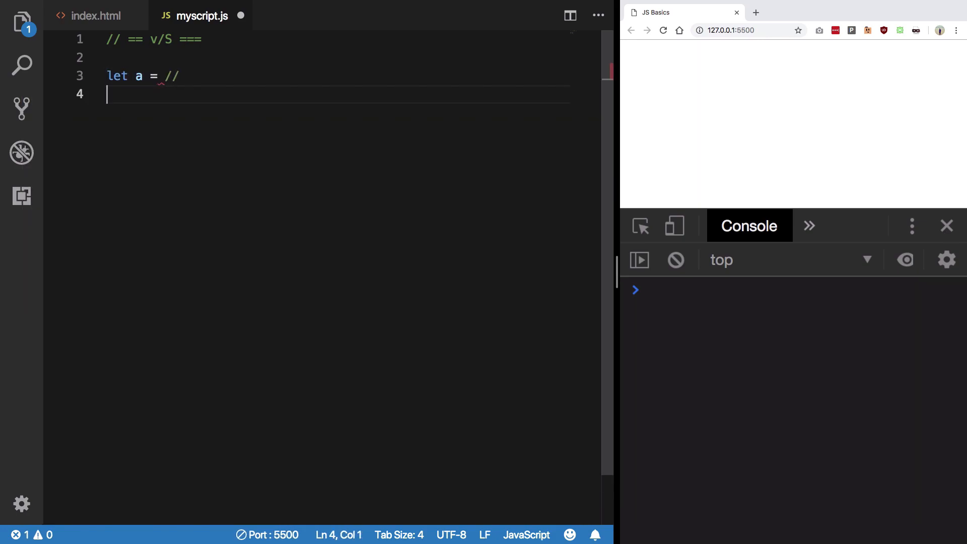
type("let b = //")
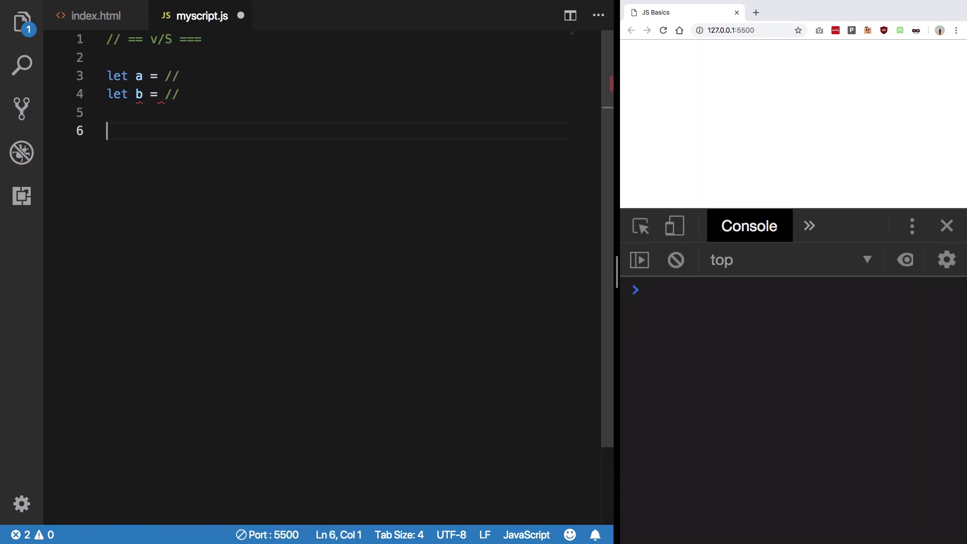
type("console.lo")
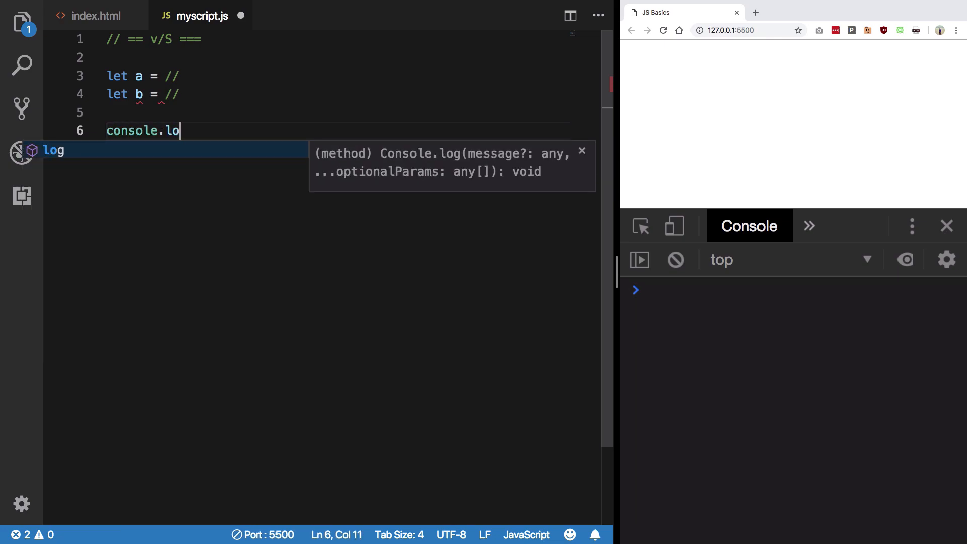
type("g(a == b)")
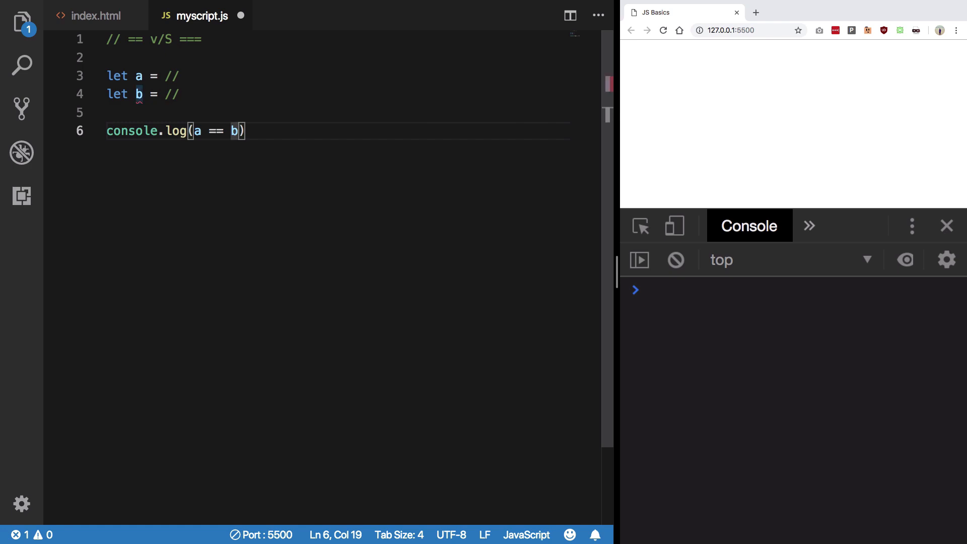
type("=")
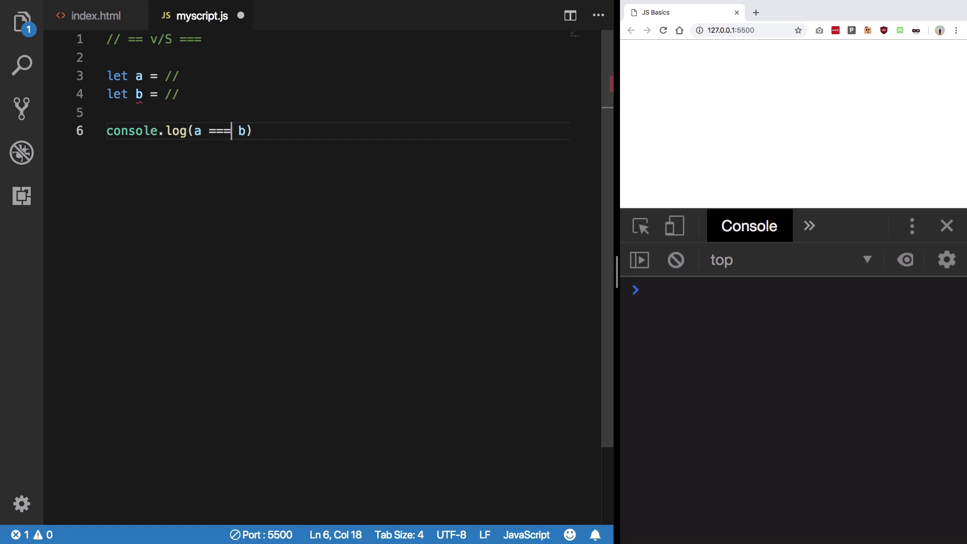
mouse_move(281, 138)
type("// 1.")
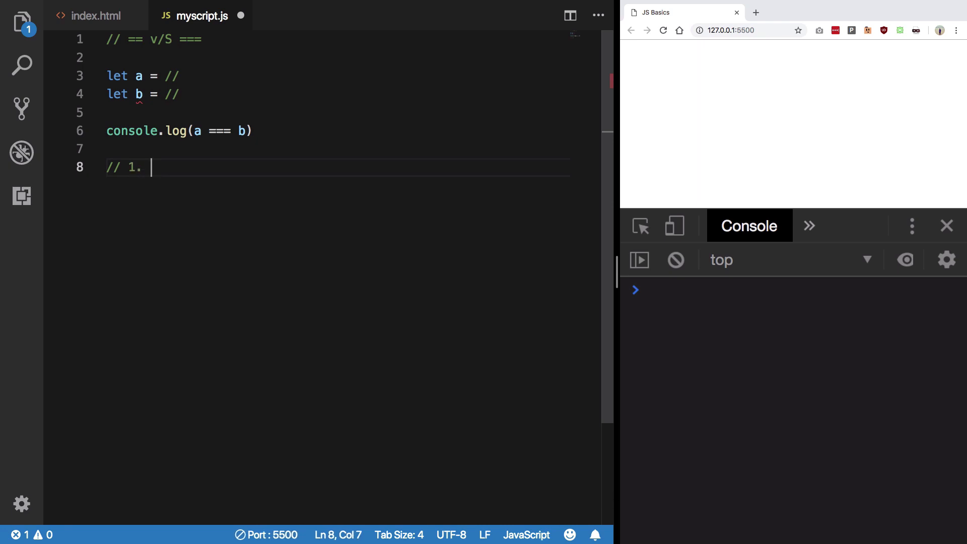
- Draft two numbered comments about whether the types of a and b are the same or different
type("The types of a and b are same")
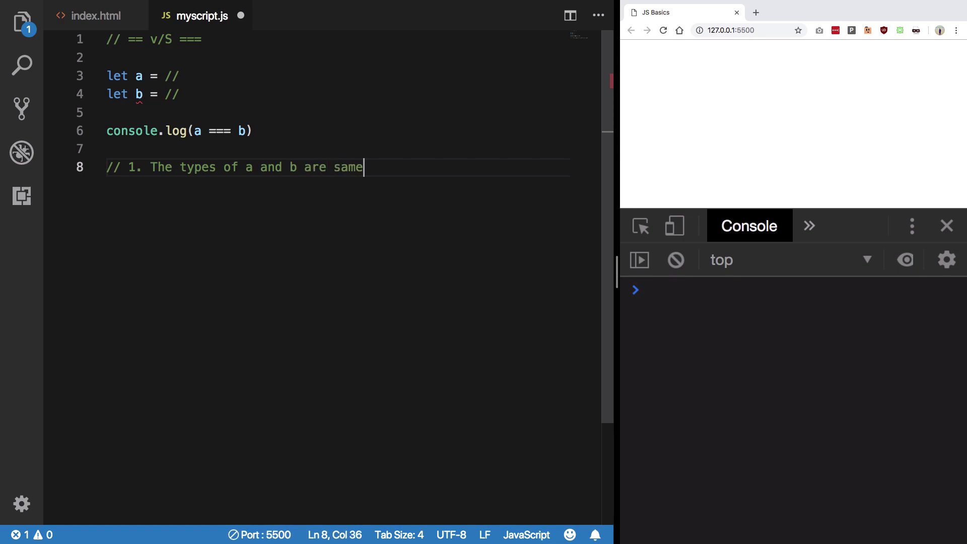
key("Enter")
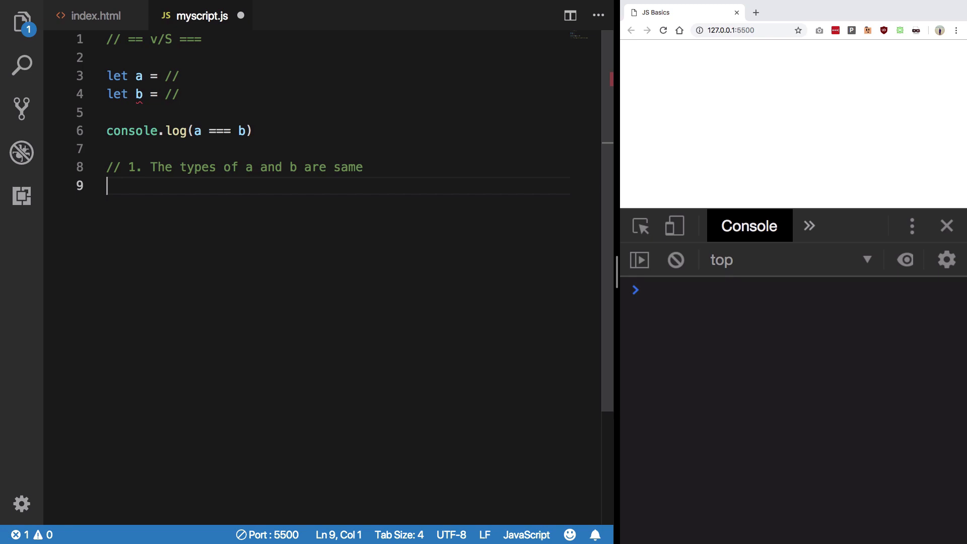
type("//")
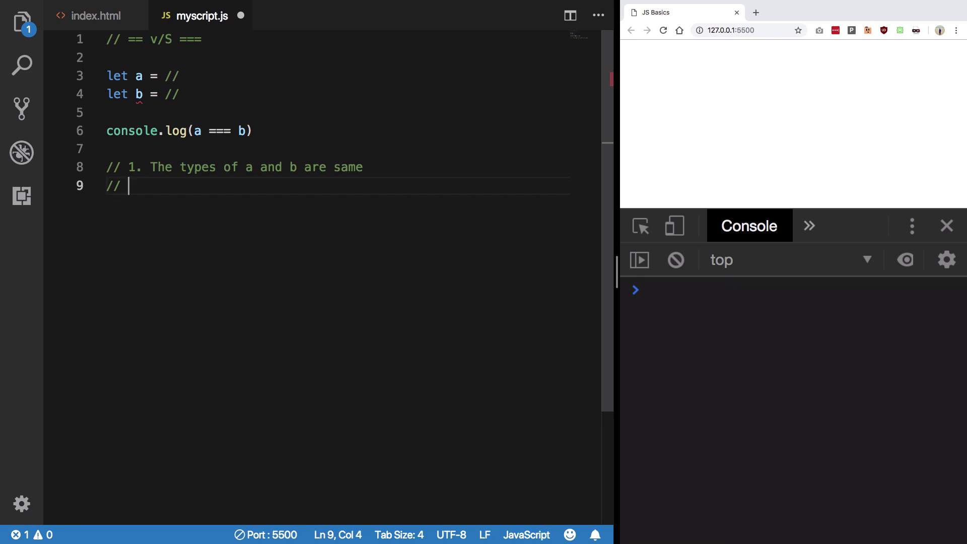
type("2. The")
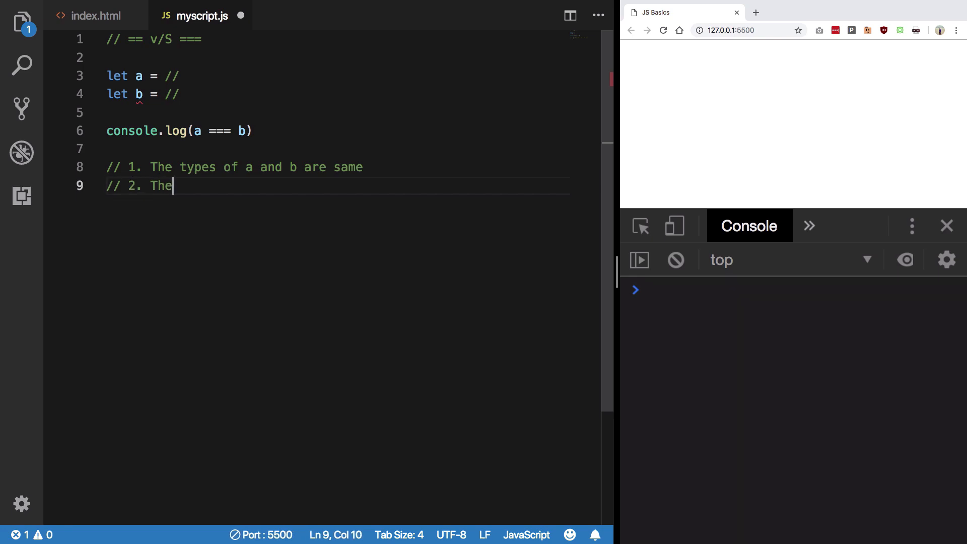
type("types of a na")
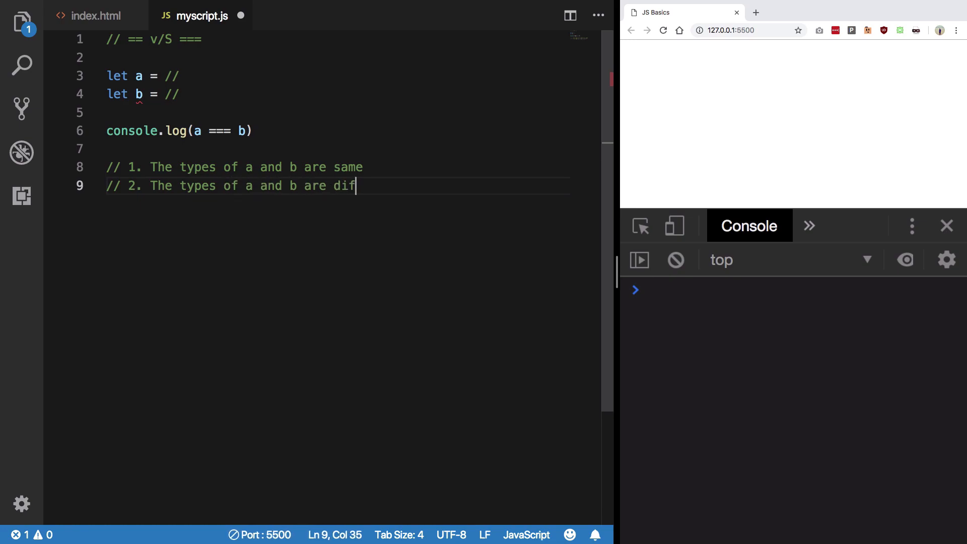
type("ferent")
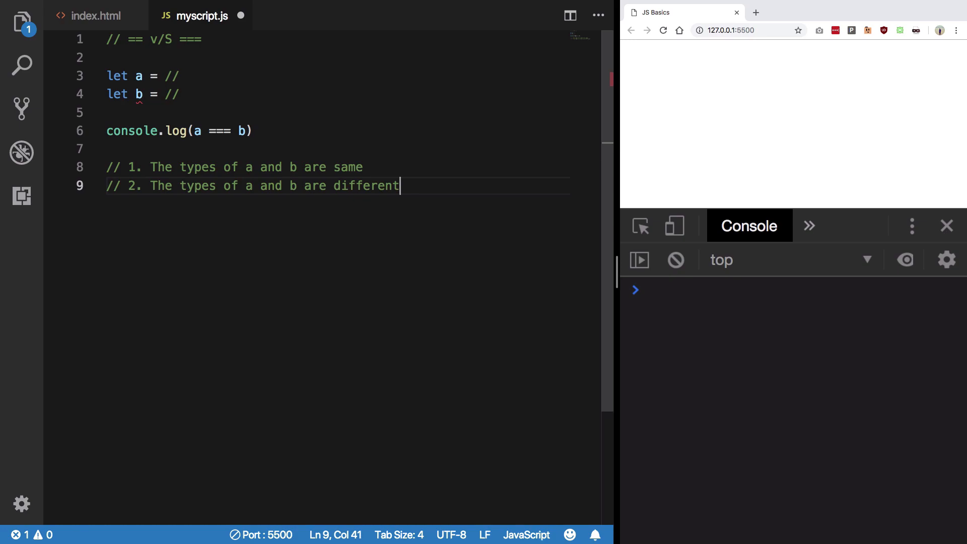
- Complete them: same types -> value, memory; different types -> type conversion
left_click_drag(400, 185, 106, 149)
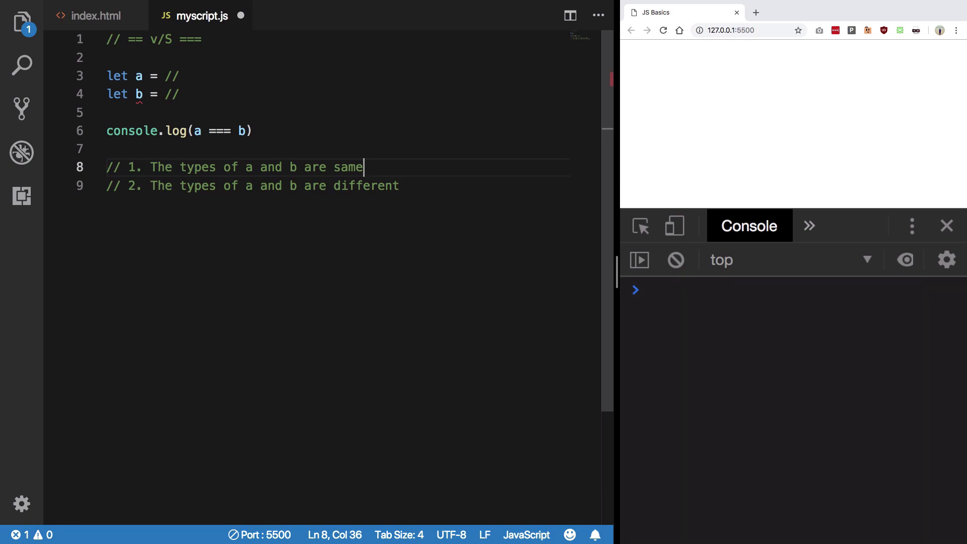
type("->")
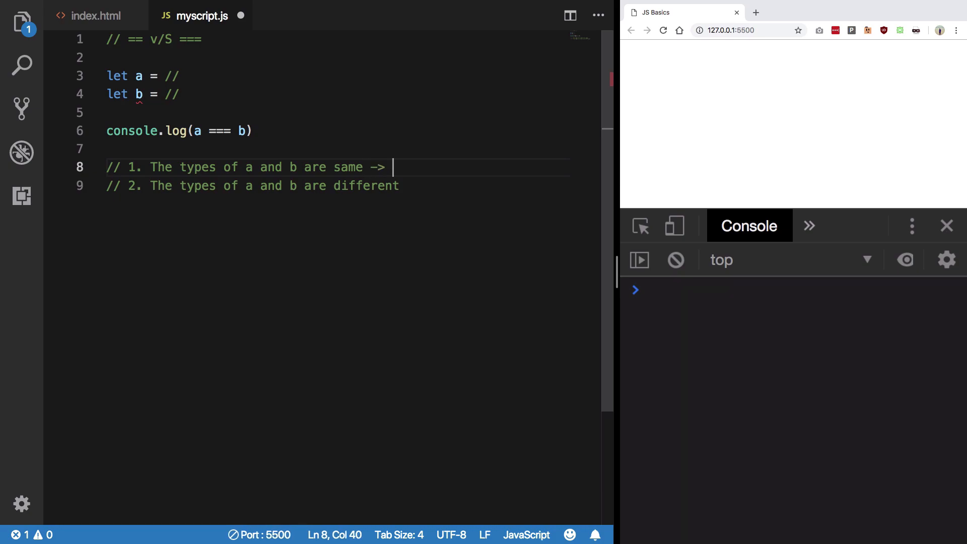
type("value,")
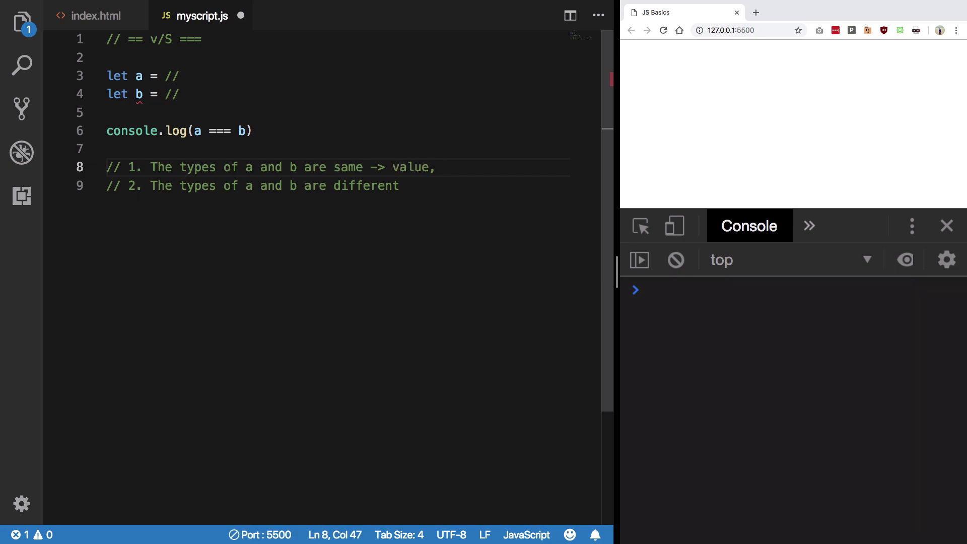
type("memory")
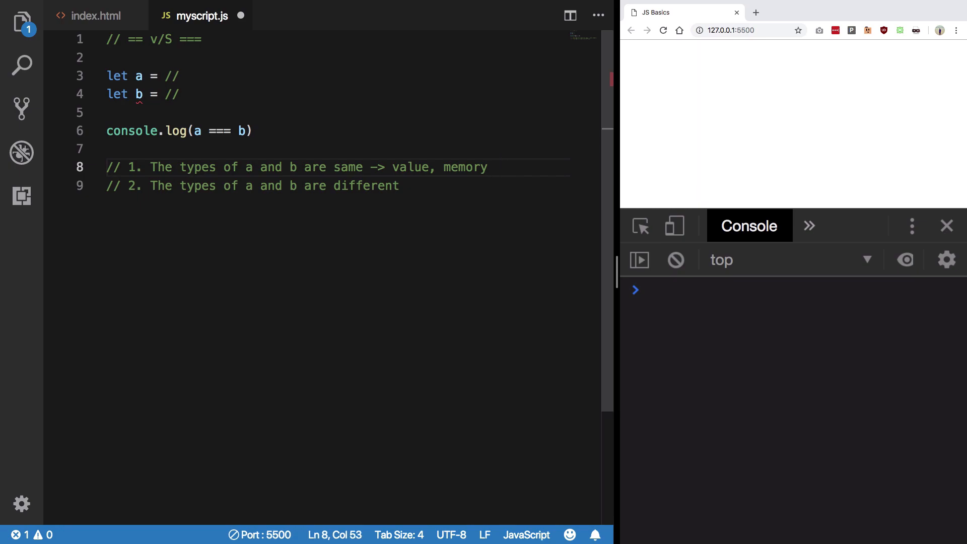
double_click(411, 167)
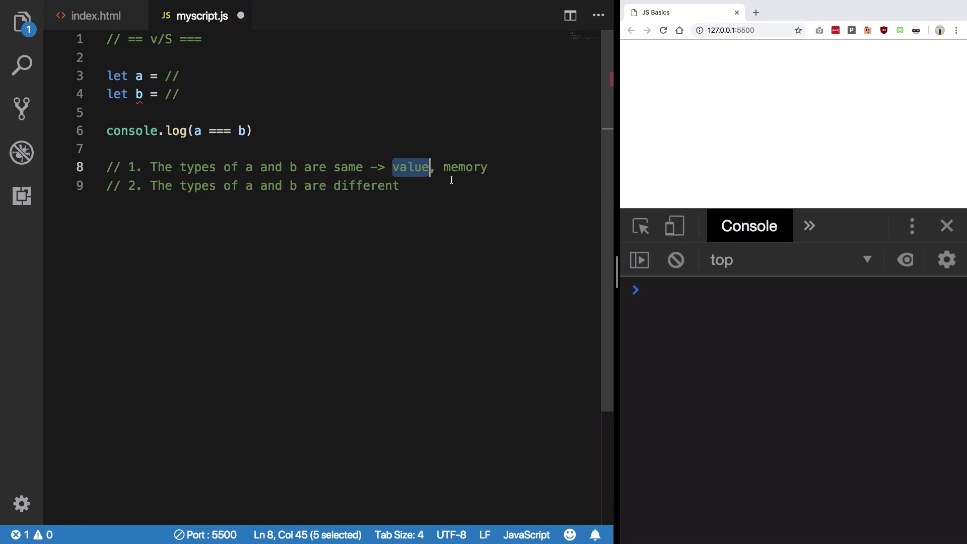
left_click(488, 167)
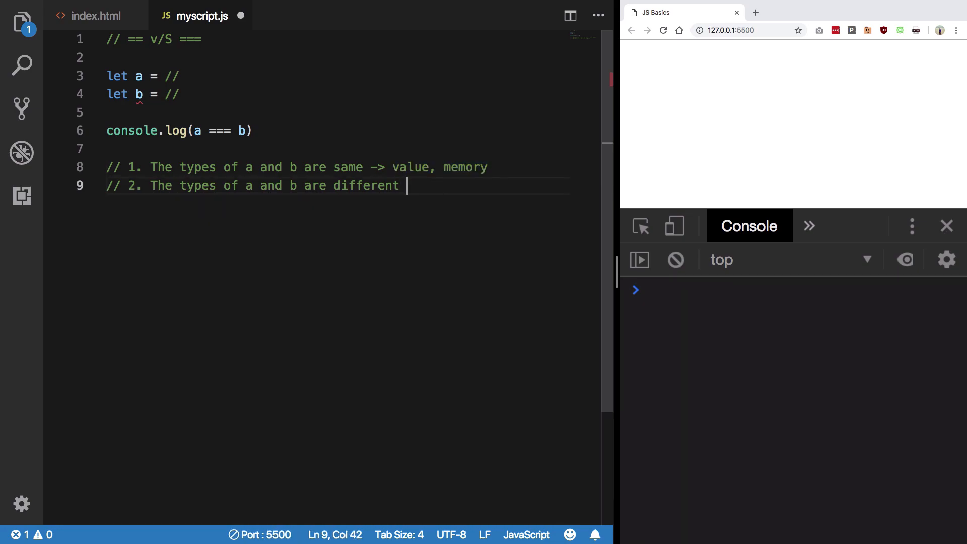
type("->")
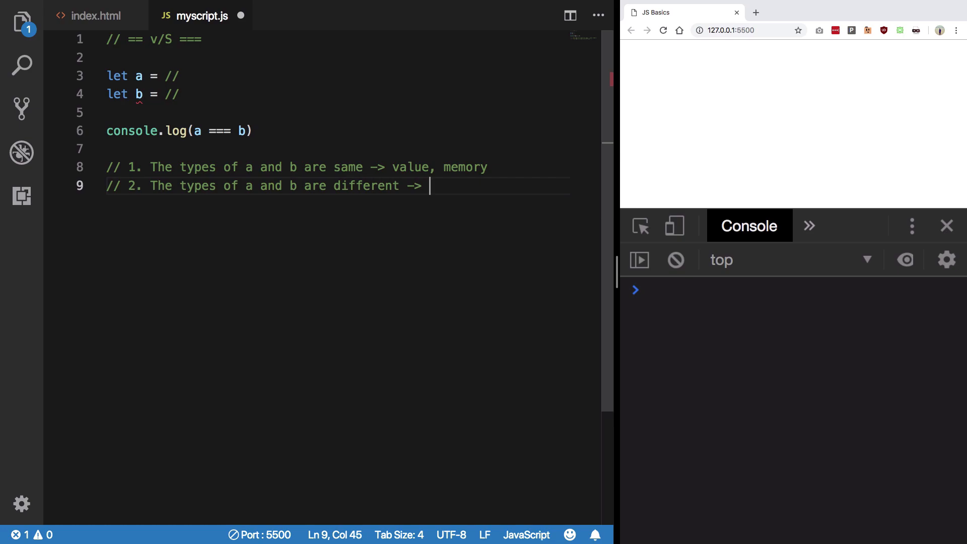
type("type c")
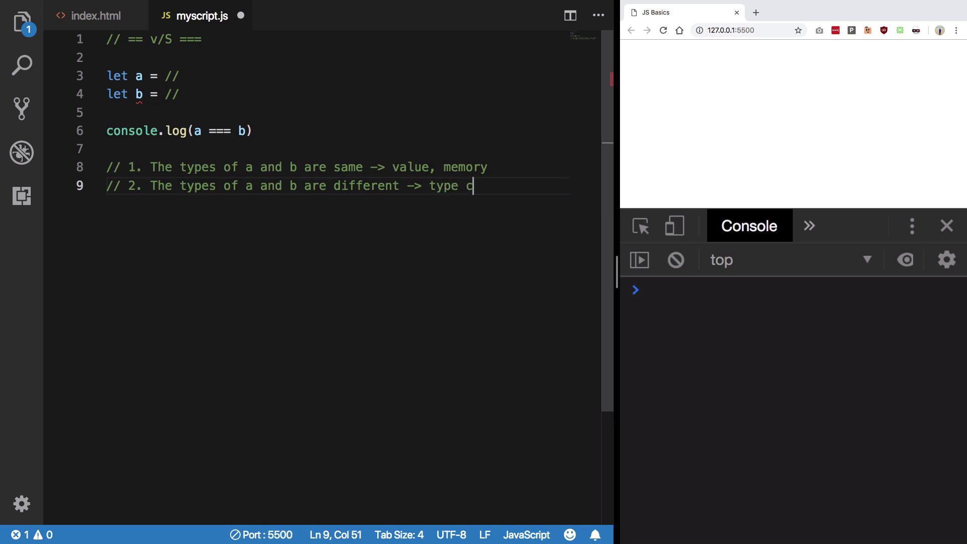
type("onversion")
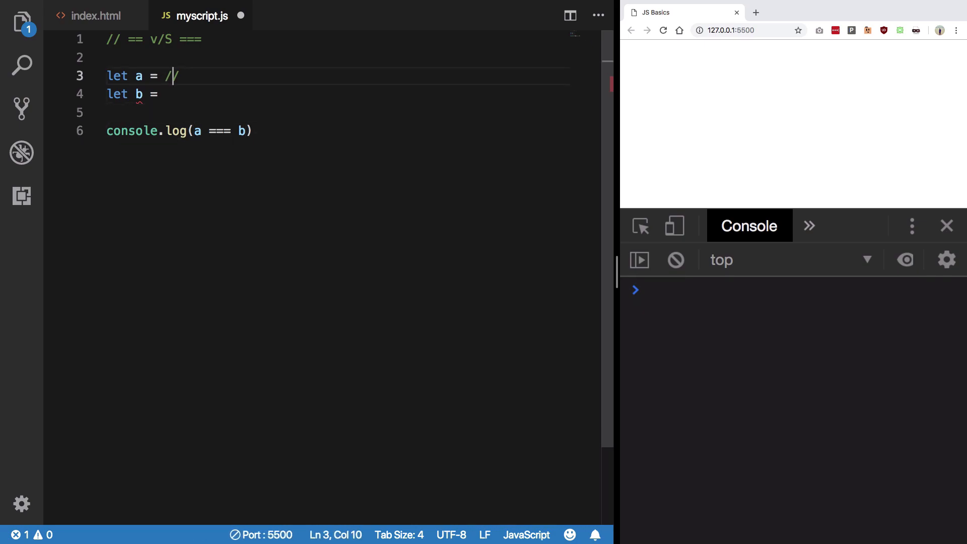
- Assign a = 2 and b = "2" and compare them with a === b so the console logs false
type("2")
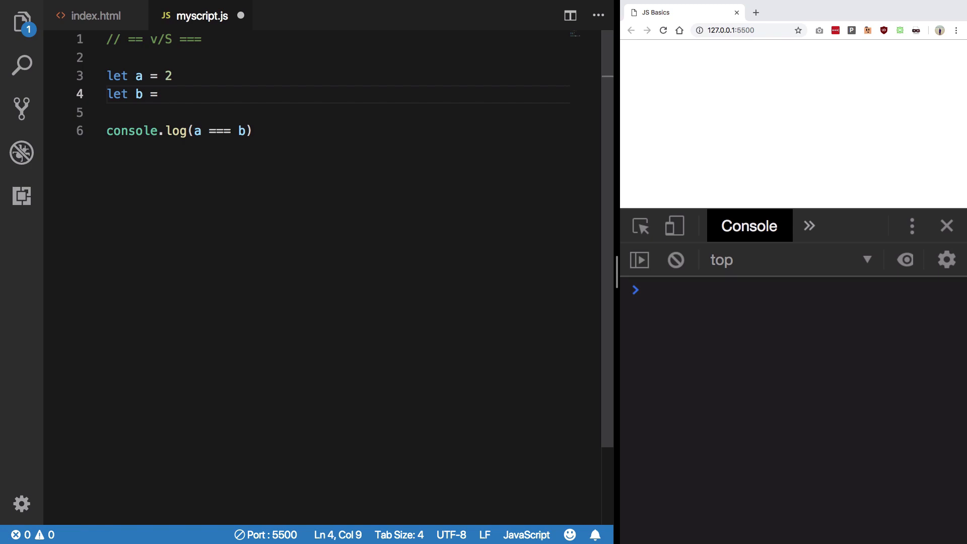
type("\"2\"")
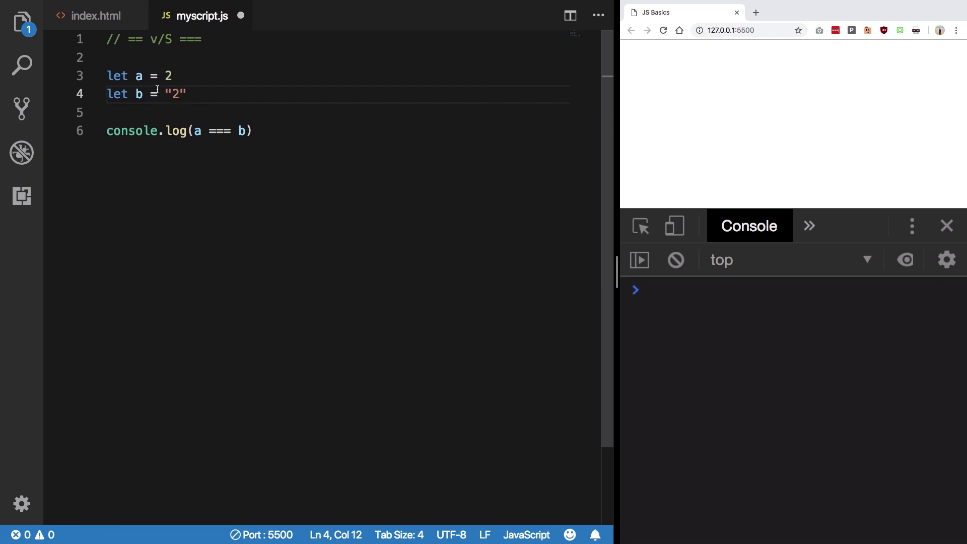
left_click(202, 131)
type(";")
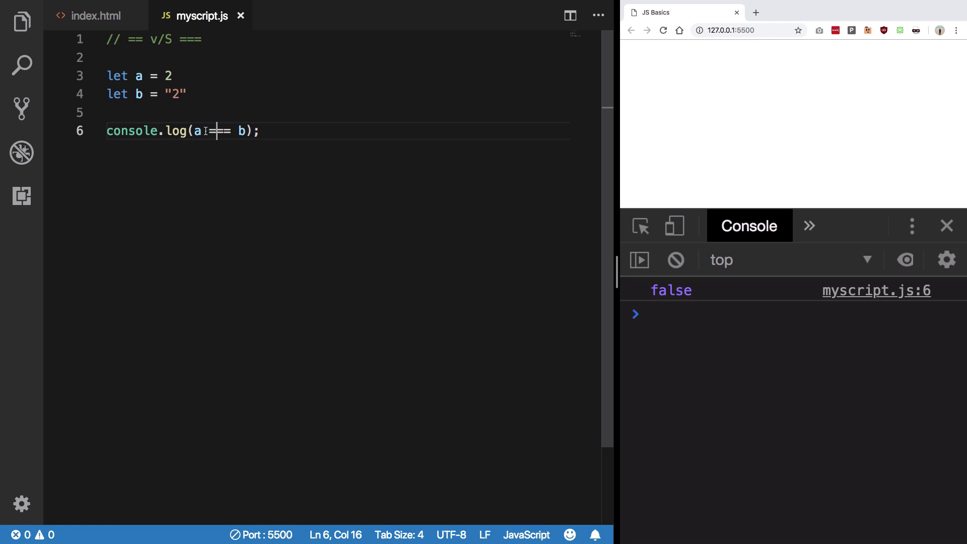
type("===")
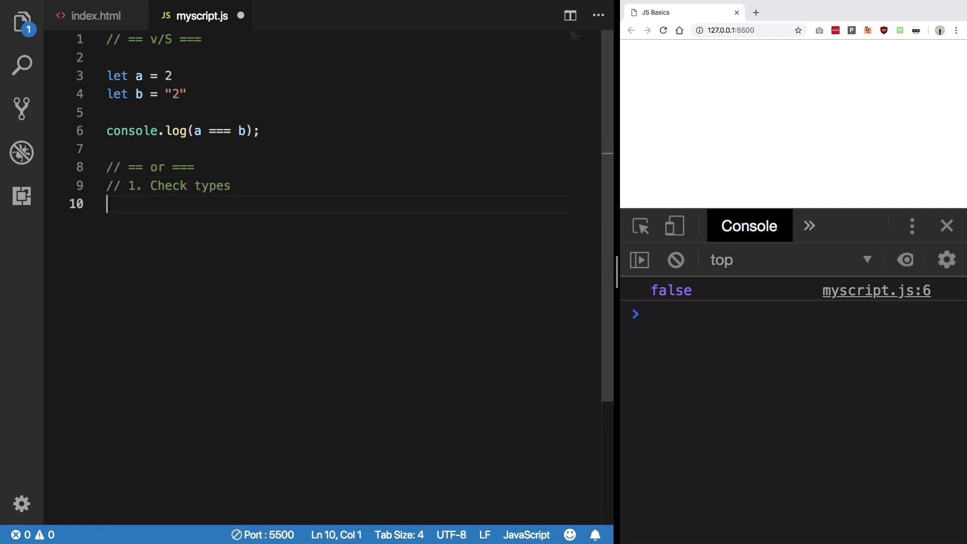
- Add the note: if types differ and the operator is ===, return false
type("// 2.")
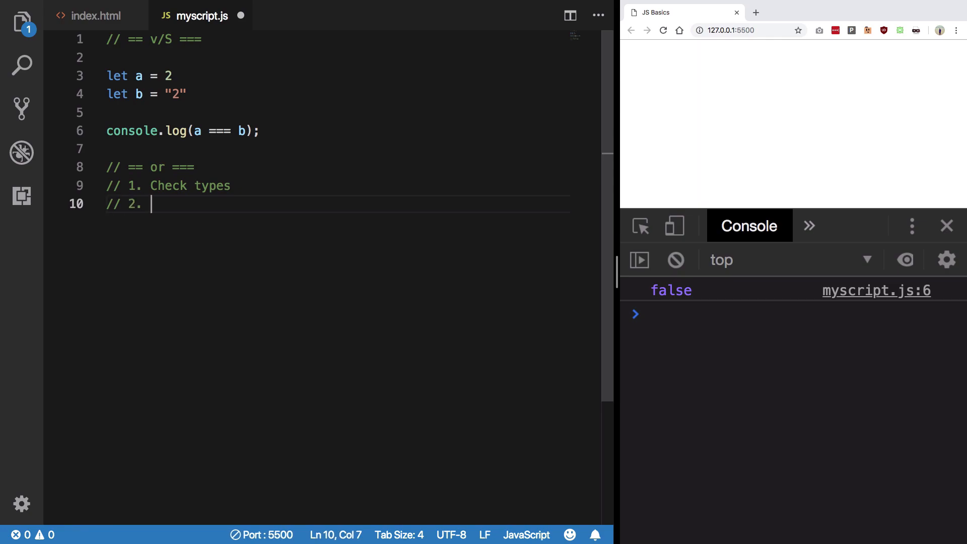
type("If type is")
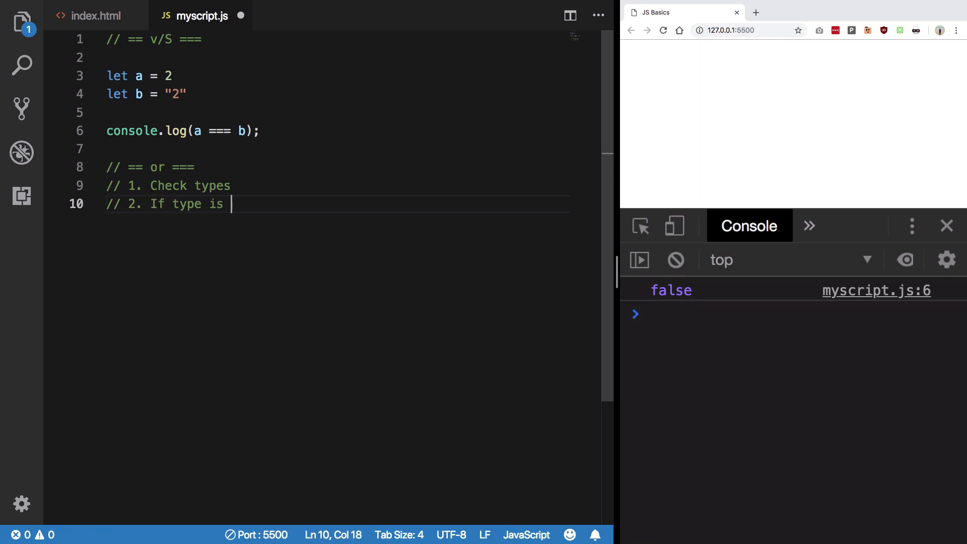
type("not same, and operator is ===")
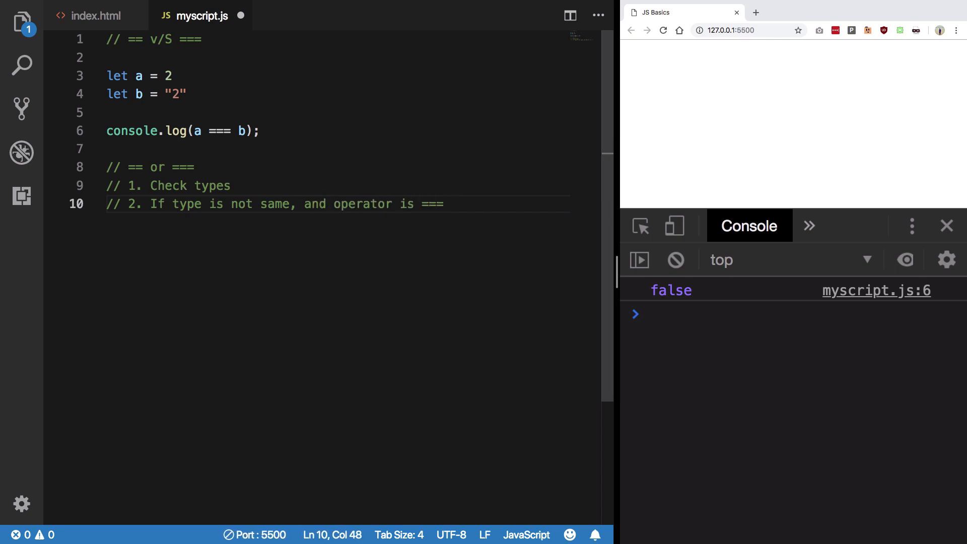
type("-> return false")
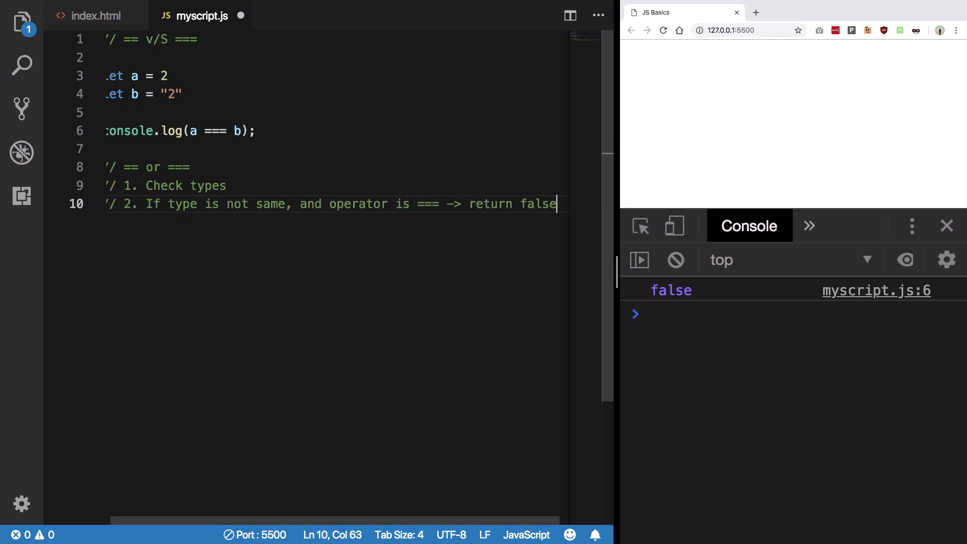
key("Enter")
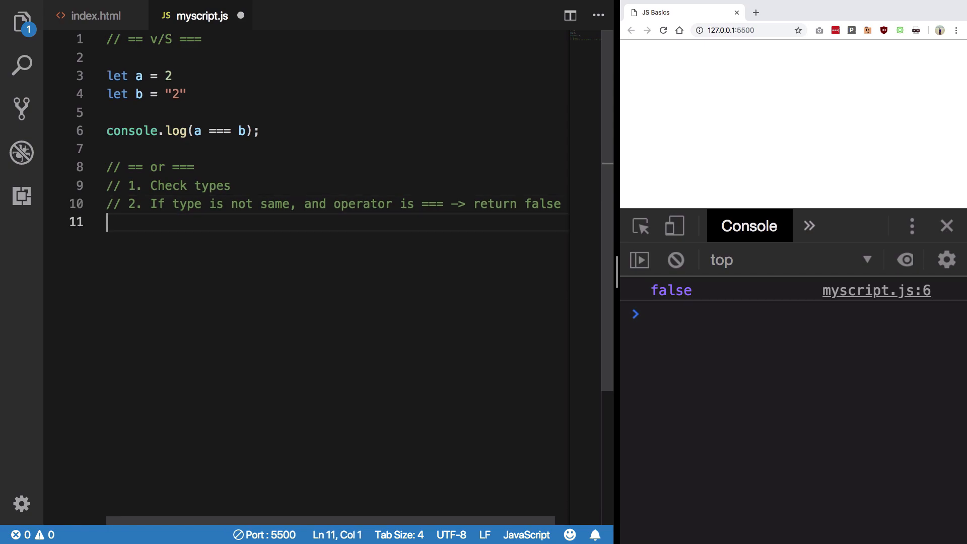
- Add notes that == changes the type, then the values are compared, and select the whole block
type("// 2. If type is")
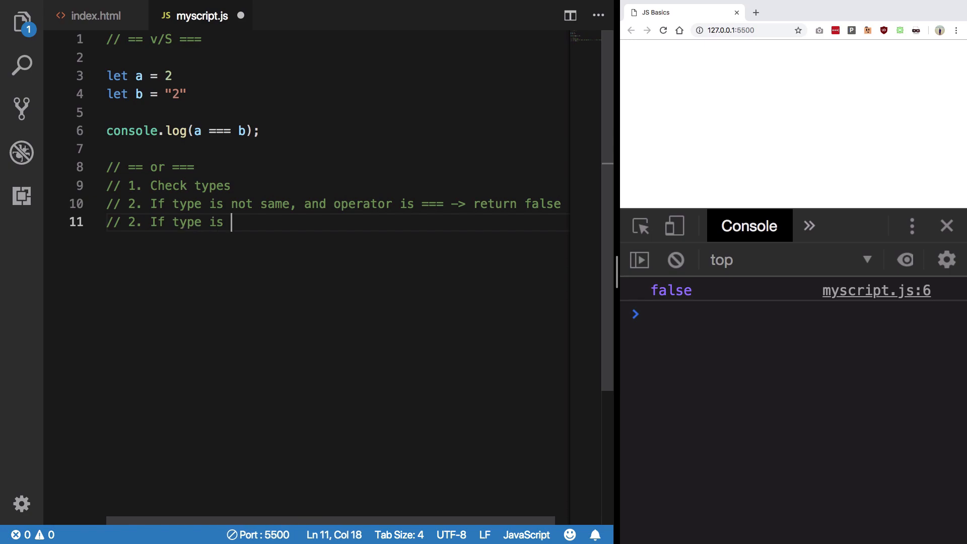
type("not same, and p")
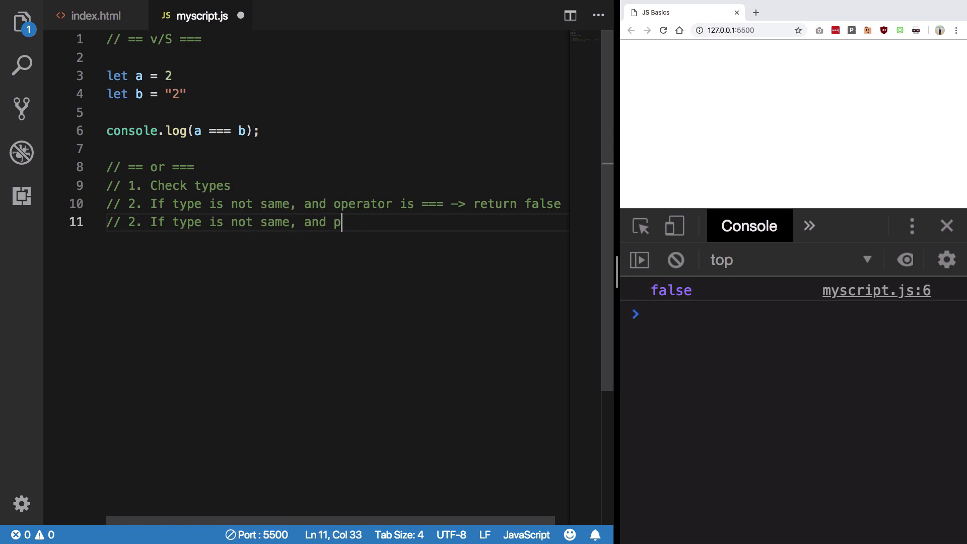
type("perator is == ->")
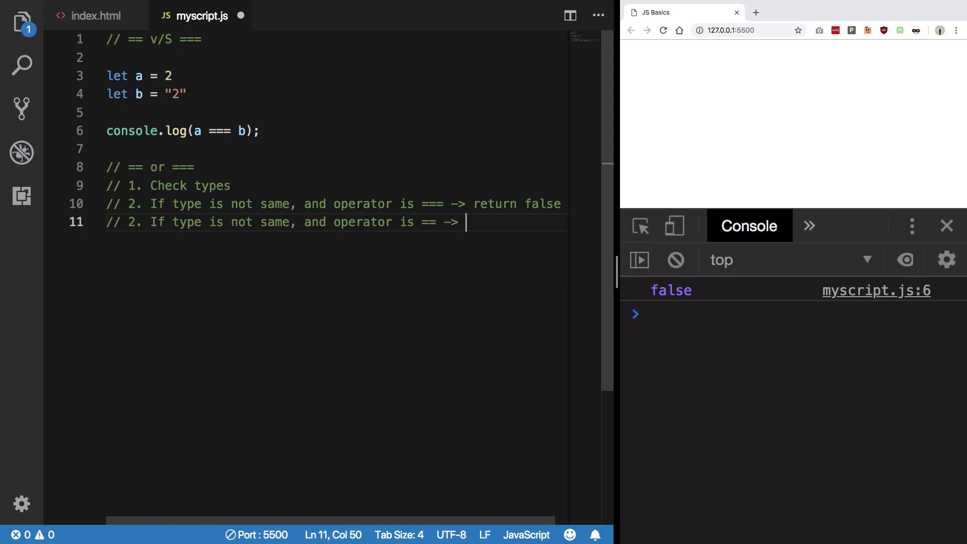
type("change the typ")
type("// 3 .")
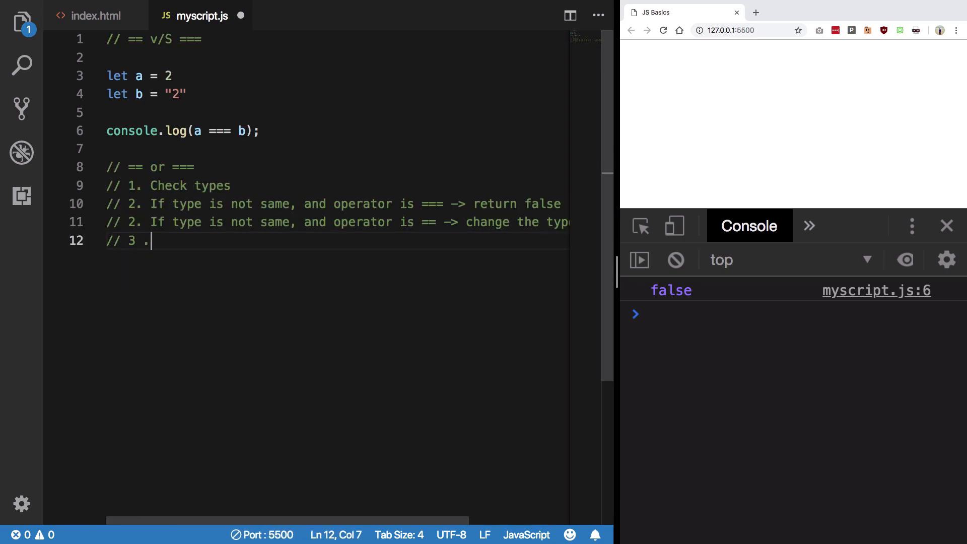
type("Compar")
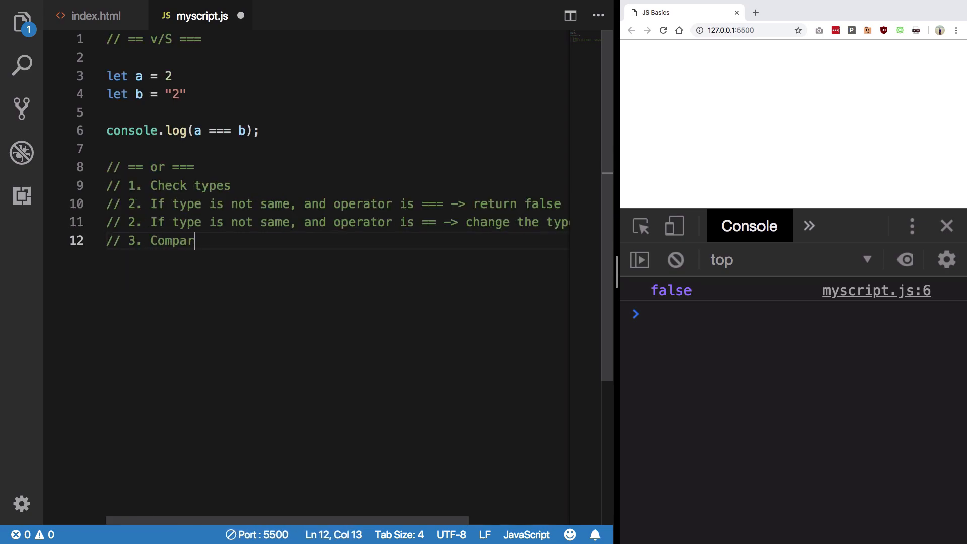
type("e the values (type is now same")
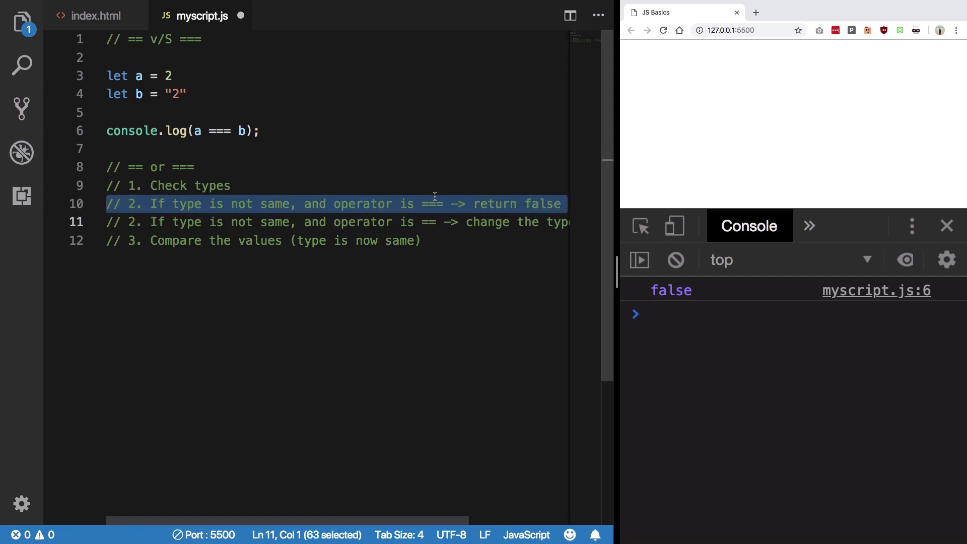
left_click(432, 203)
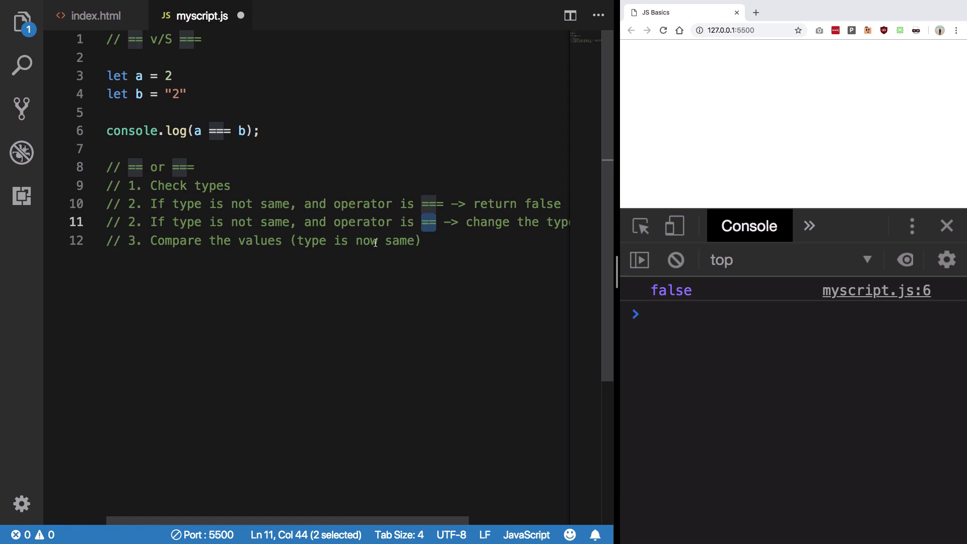
left_click_drag(194, 166, 421, 241)
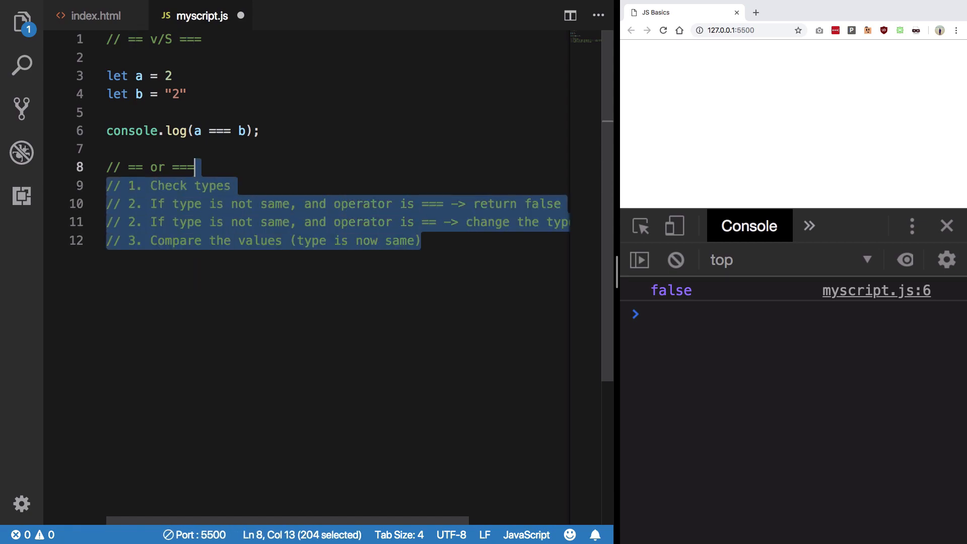
- Delete the notes, switch line 6 to a == b and experiment with a.toString() on a
key("Delete")
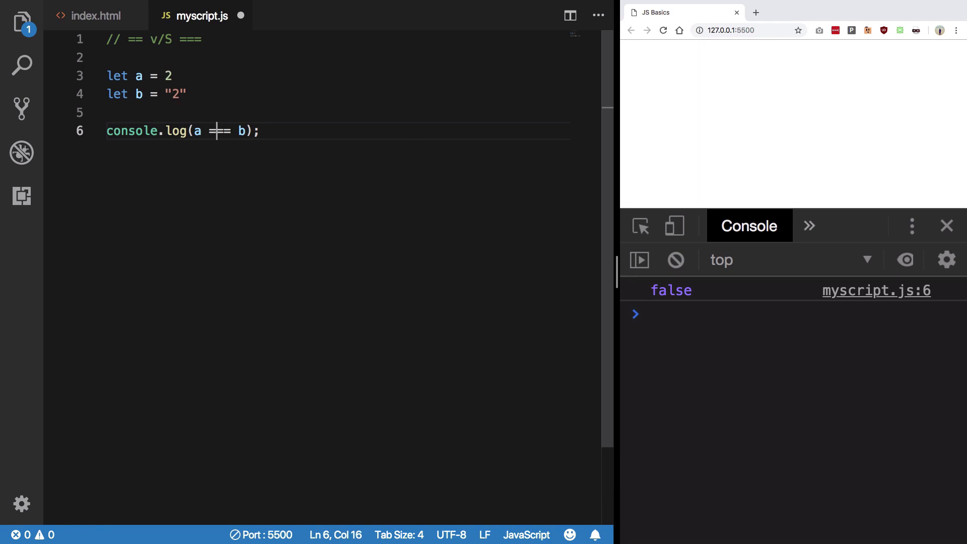
key("Backspace")
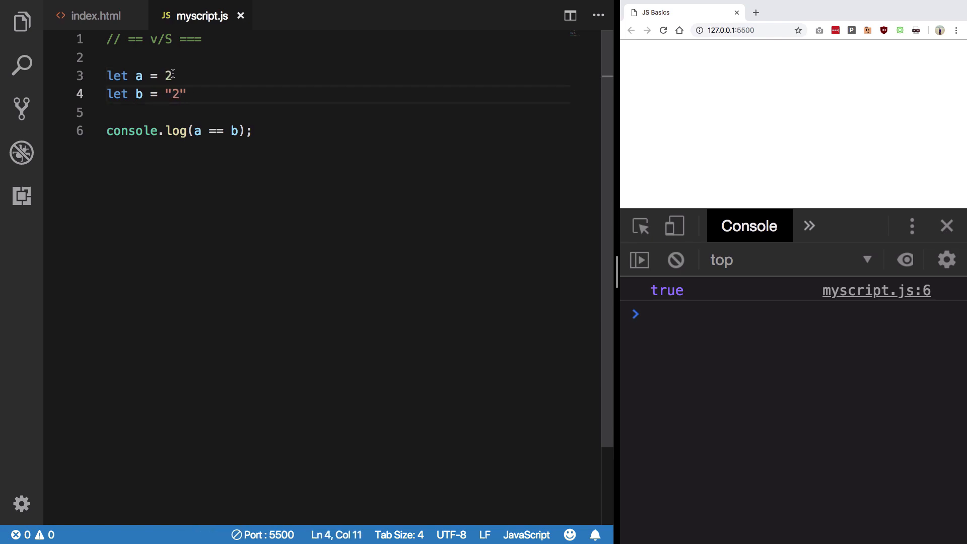
double_click(168, 75)
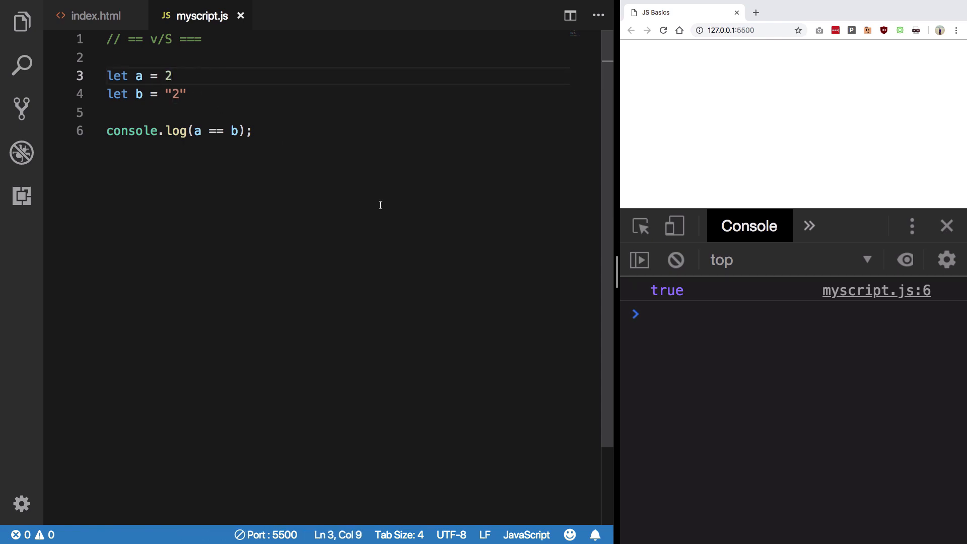
left_click(252, 131)
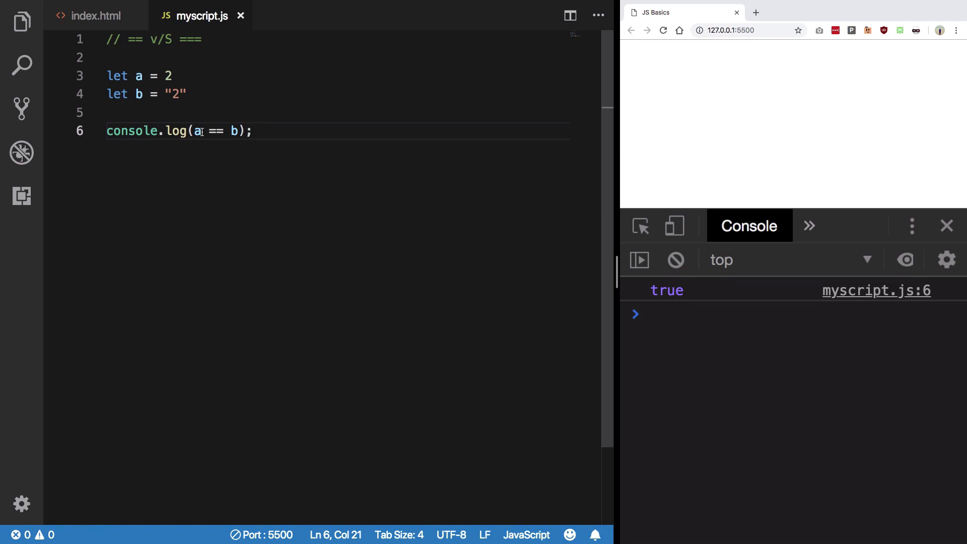
type(".toString(")
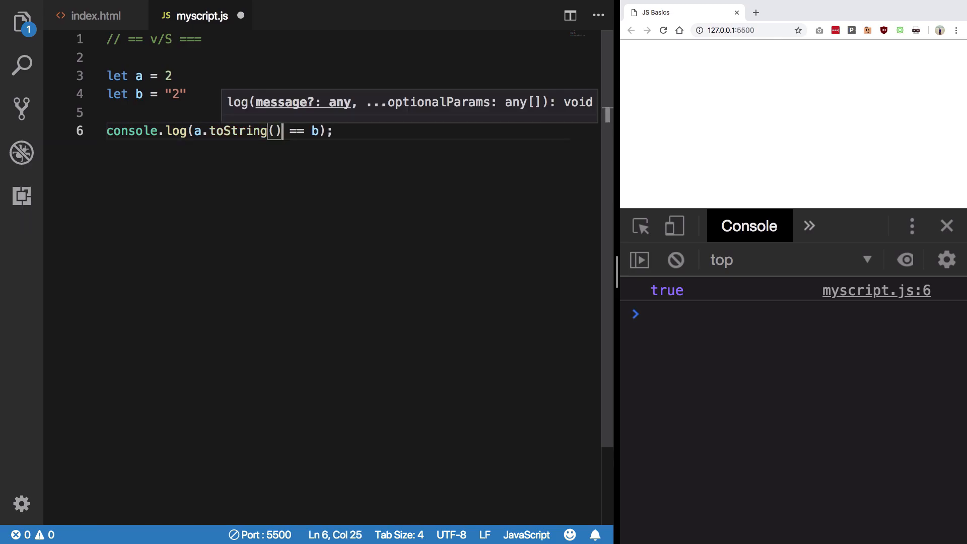
left_click(663, 30)
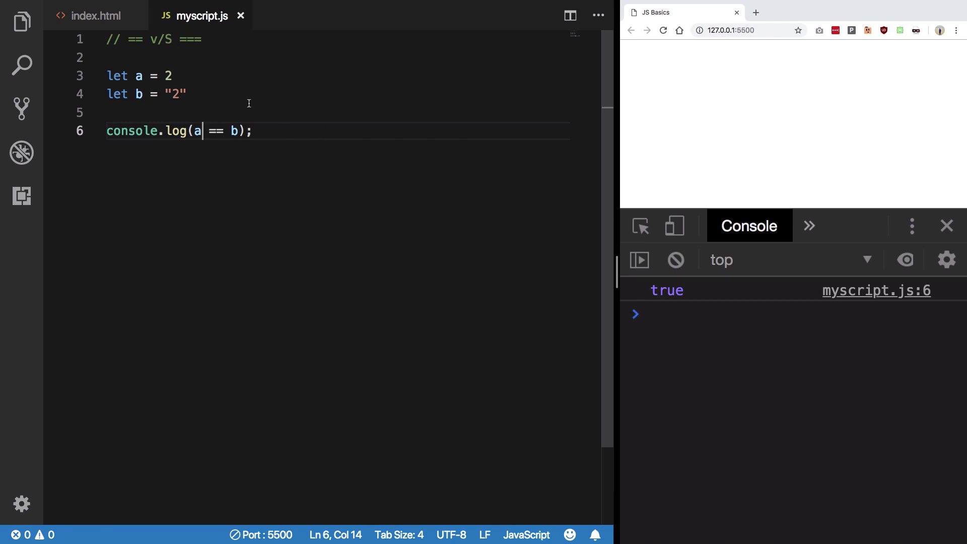
- Set a = [1,2,3] and b = "1,2,3" and log a.toString() for comparison
key("Backspace")
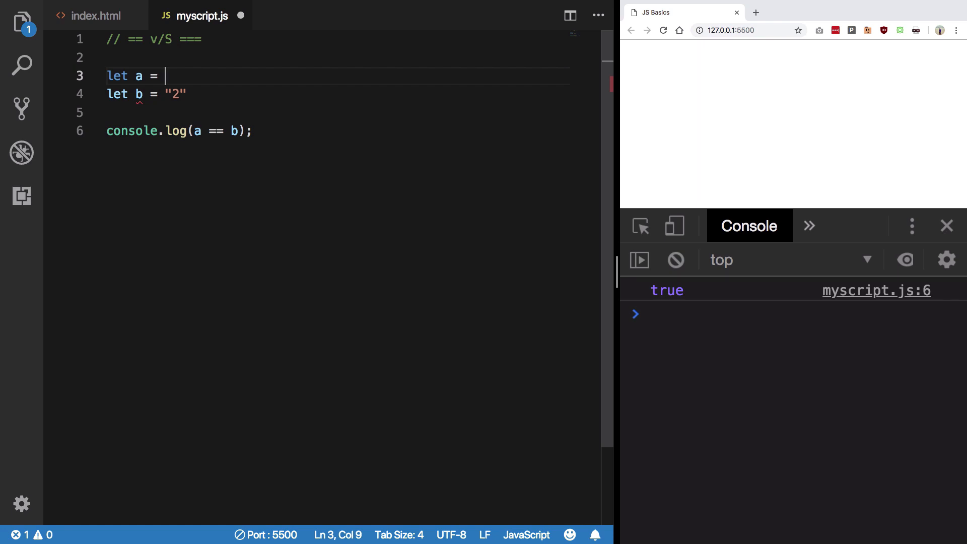
type("[1,2,3]")
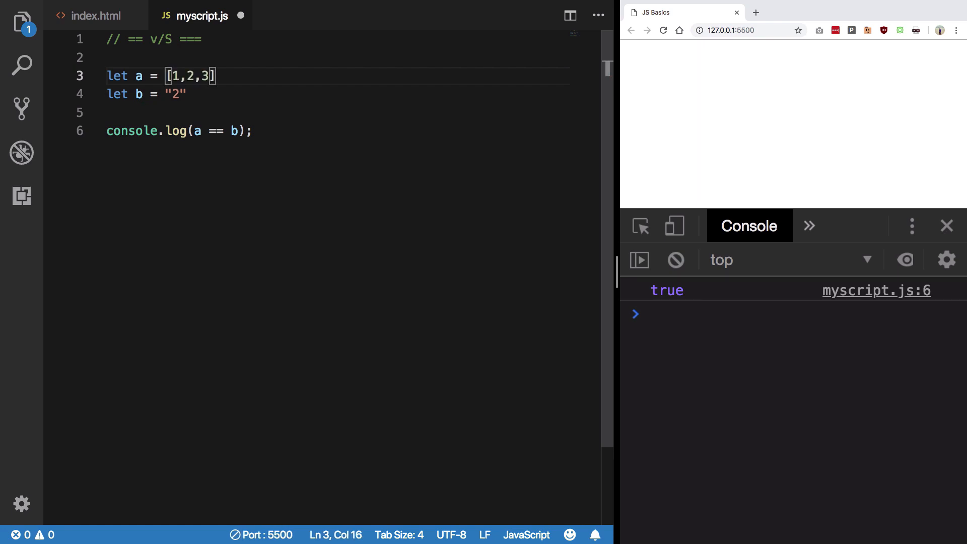
type("1,2,3")
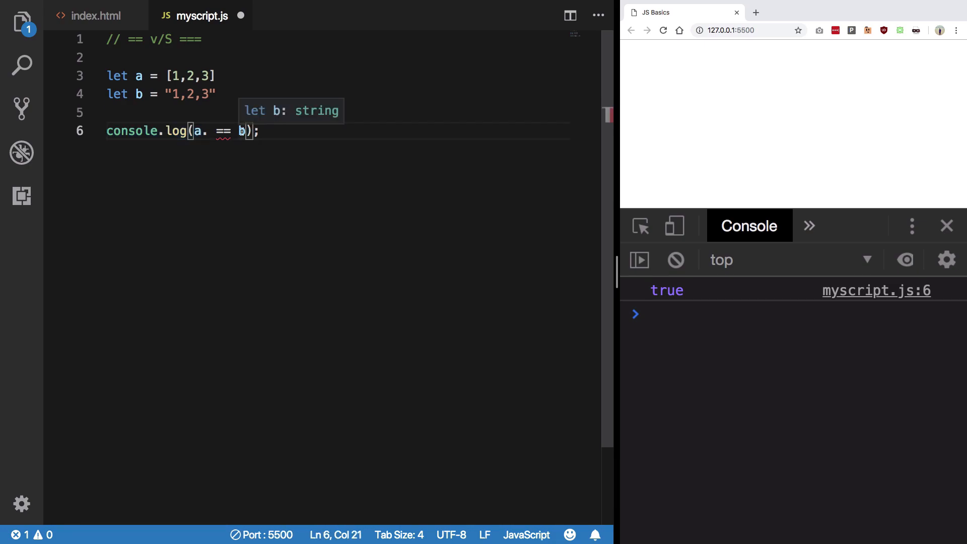
type("toString(")
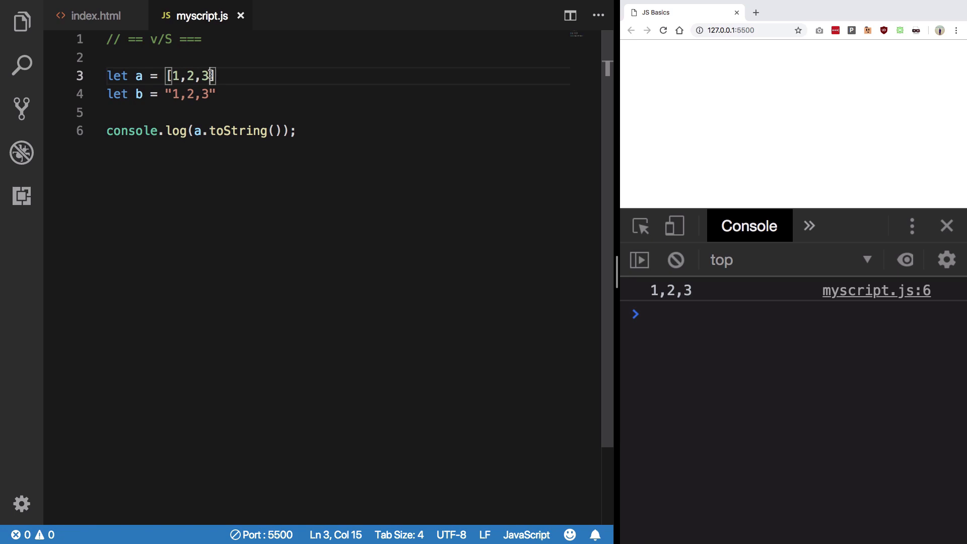
- Replace the log with a === b and save, so the console prints false
left_click_drag(203, 131, 276, 131)
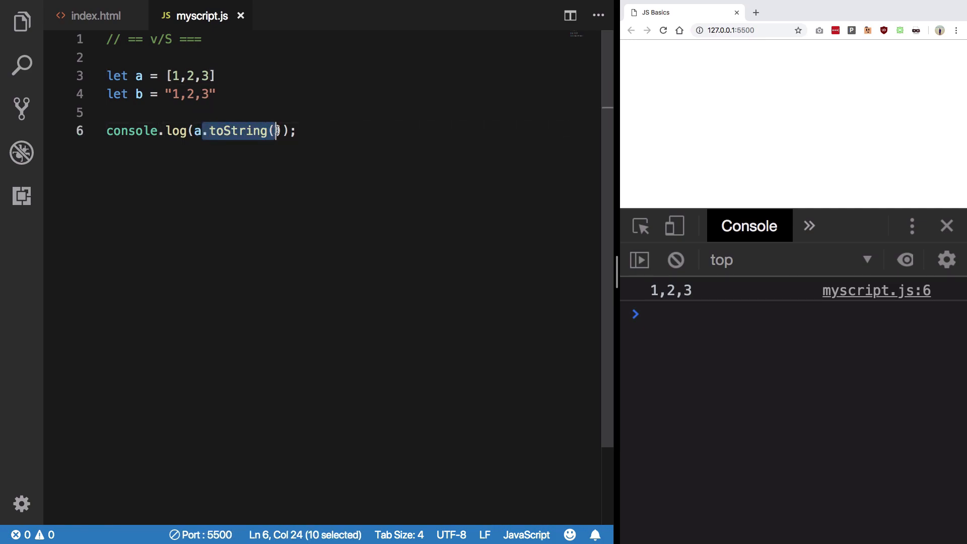
type("===")
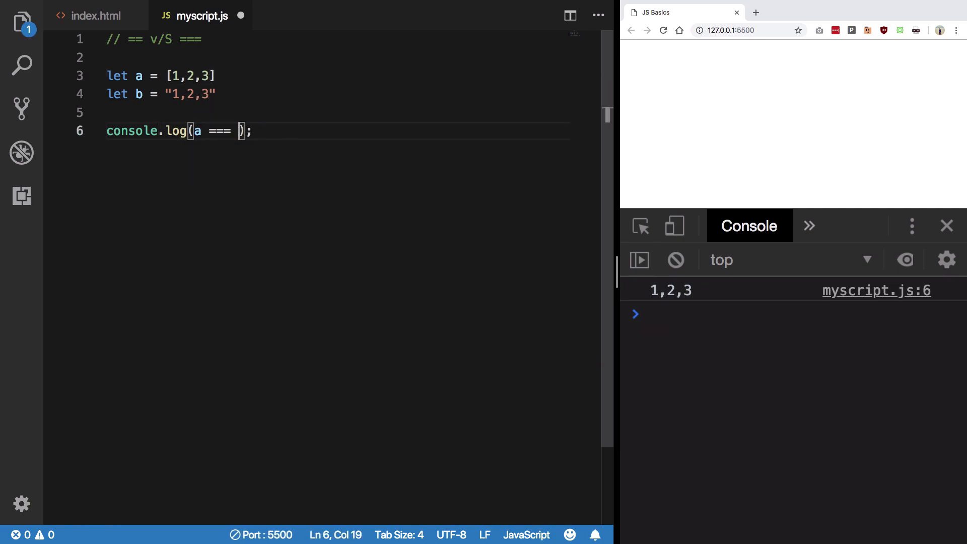
type("b")
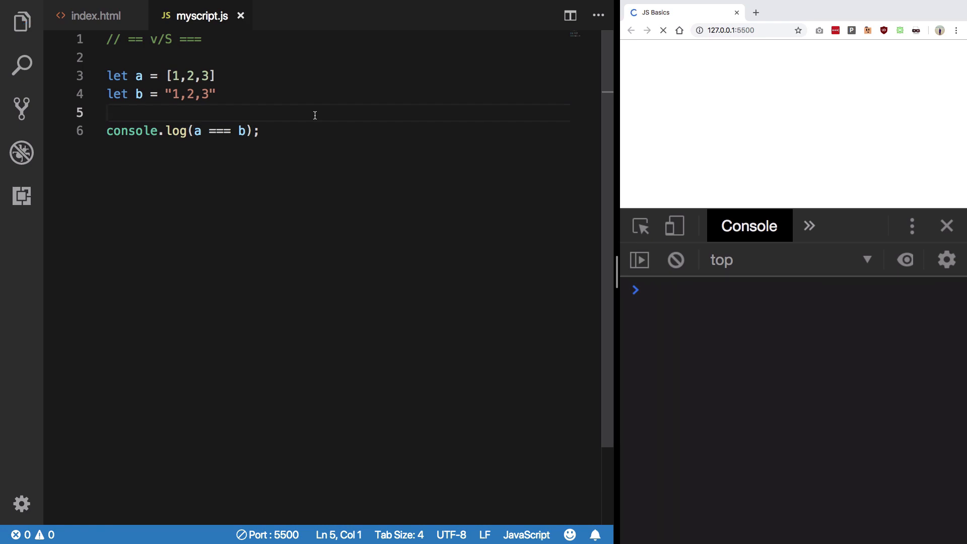
left_click(663, 29)
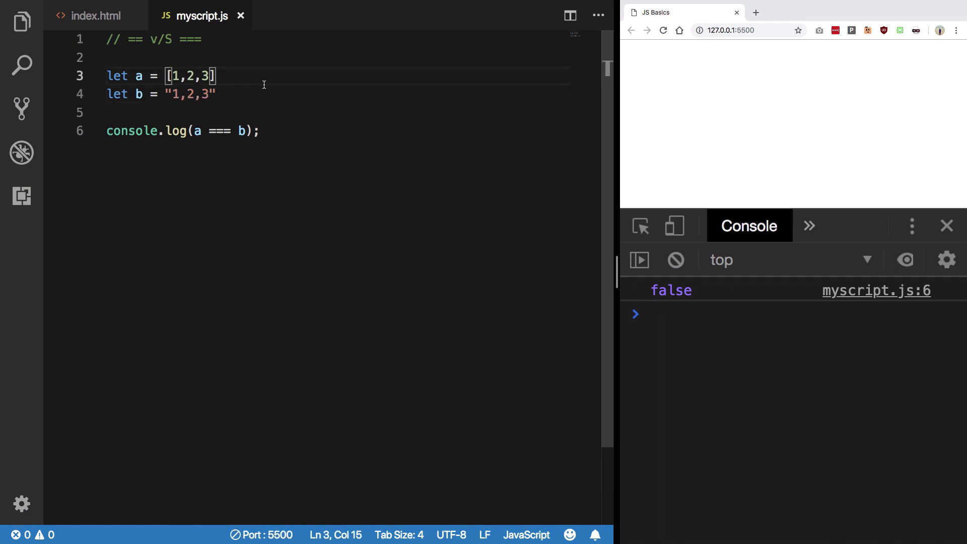
- Change b to [1,2,3] and then to b = a, so the strict comparison logs true
left_click_drag(195, 131, 243, 131)
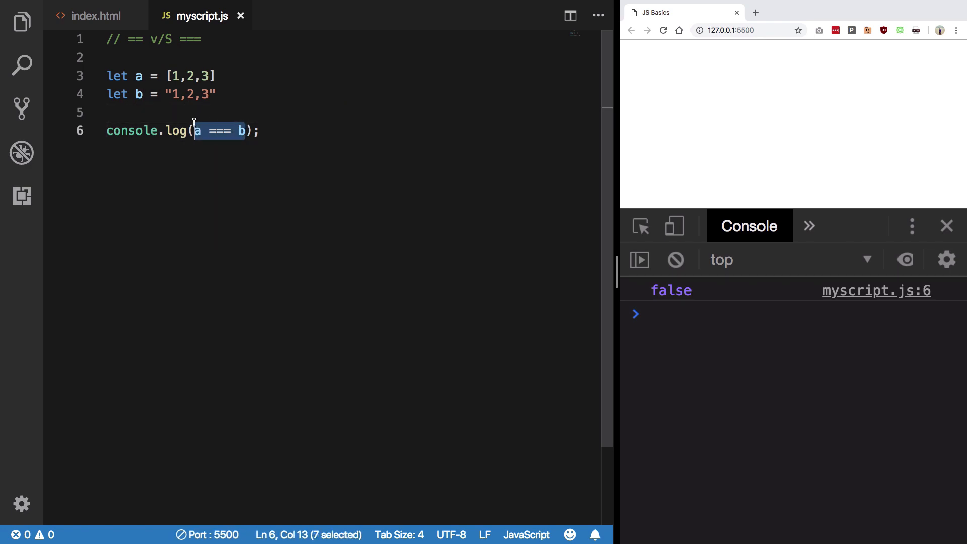
left_click(219, 94)
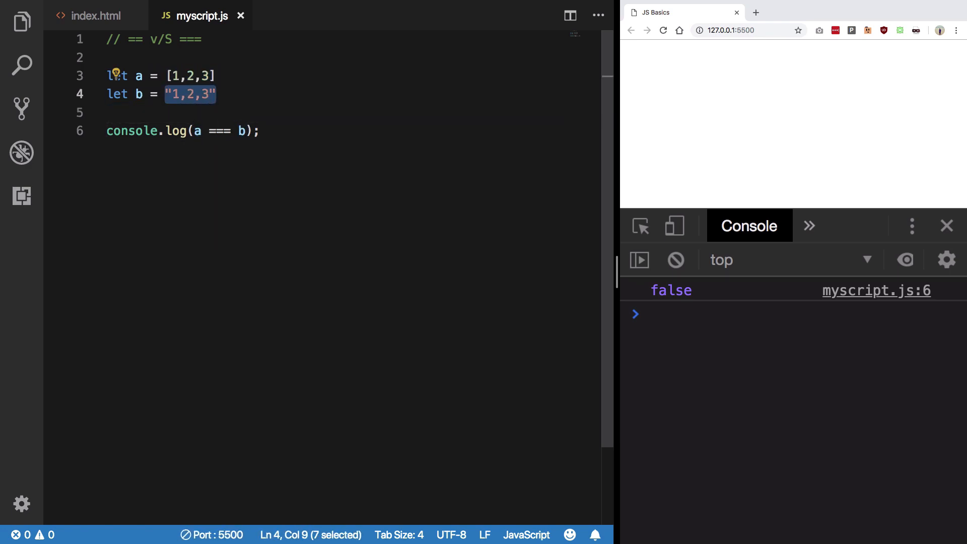
type("[1,2,3]")
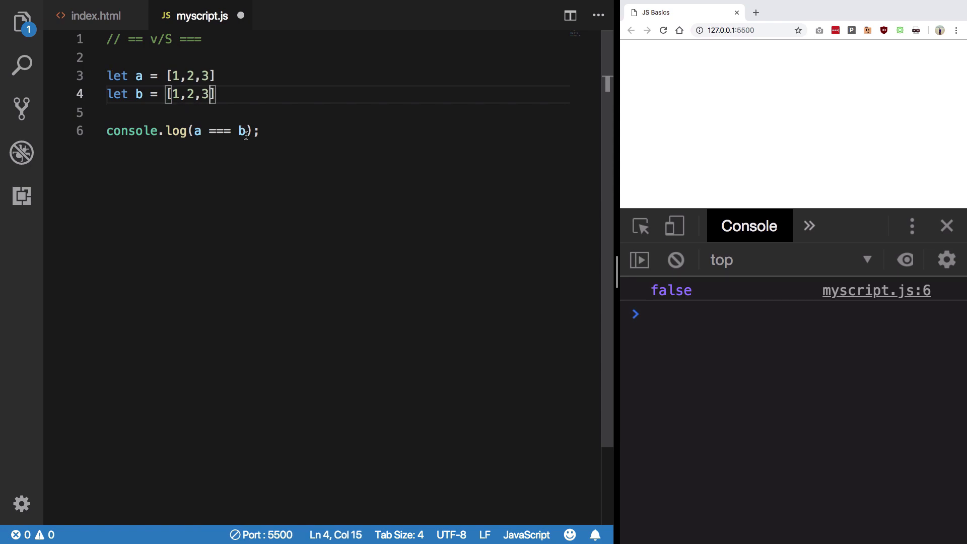
left_click_drag(202, 131, 244, 131)
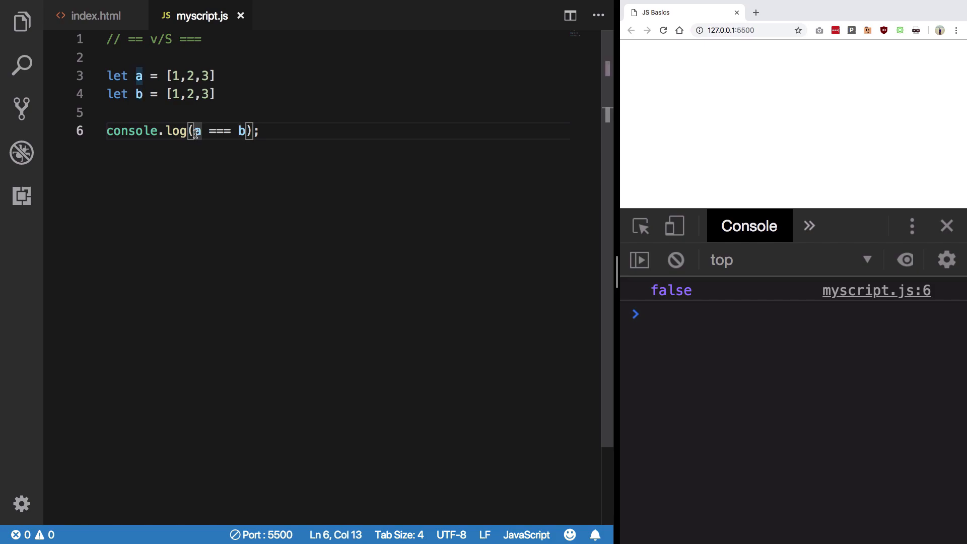
mouse_move(151, 173)
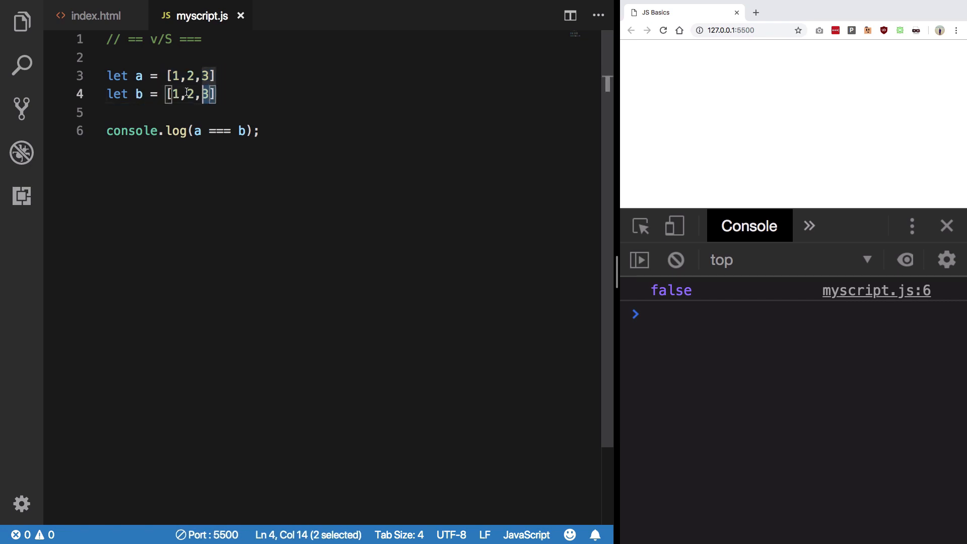
type("a")
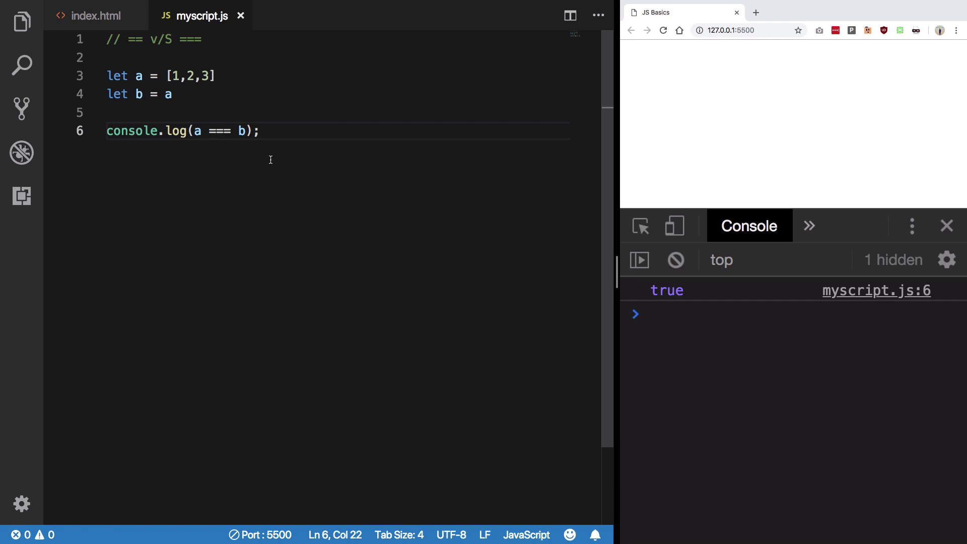
- Reassign b to 0 in its declaration
double_click(169, 94)
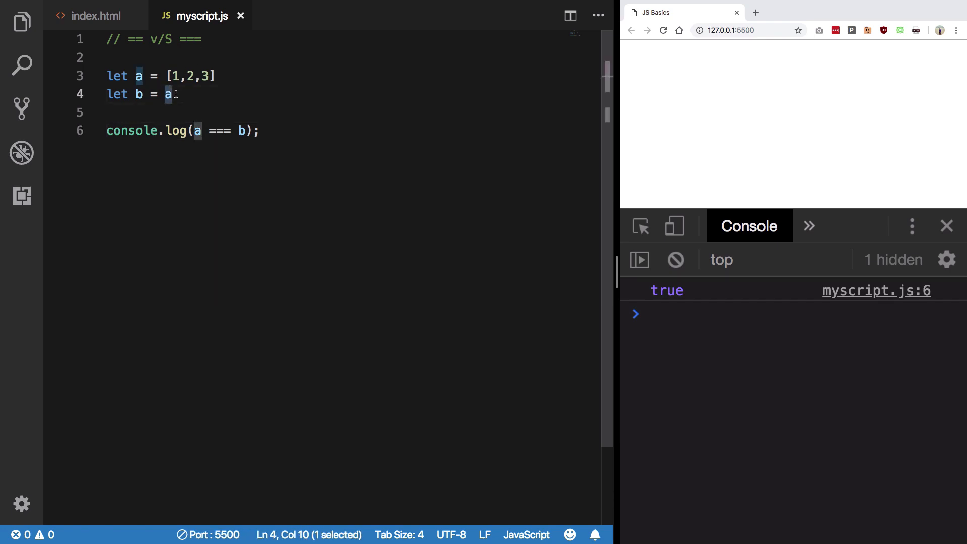
type("0")
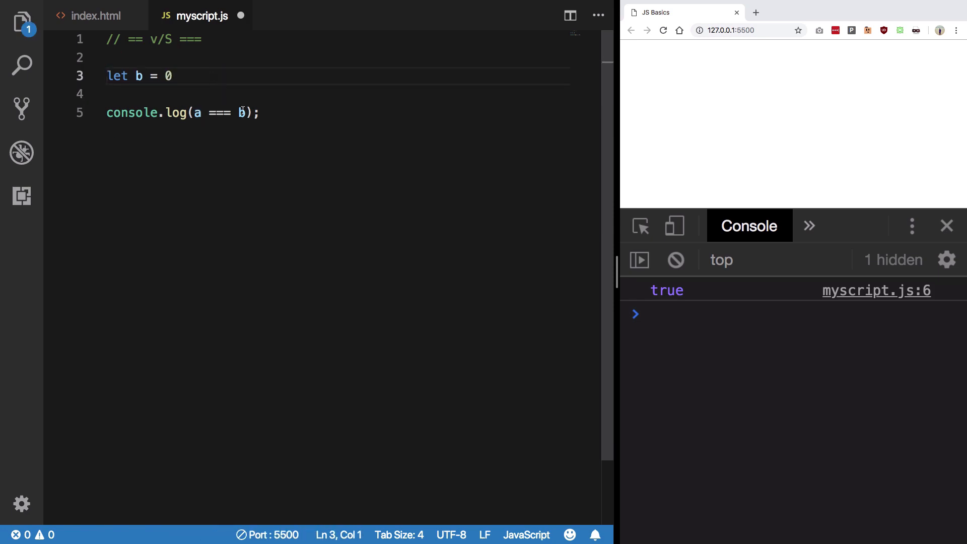
- Replace the log with if(b) logging 'b is defined' else 'b is not defined', and drop a
left_click_drag(182, 113, 242, 113)
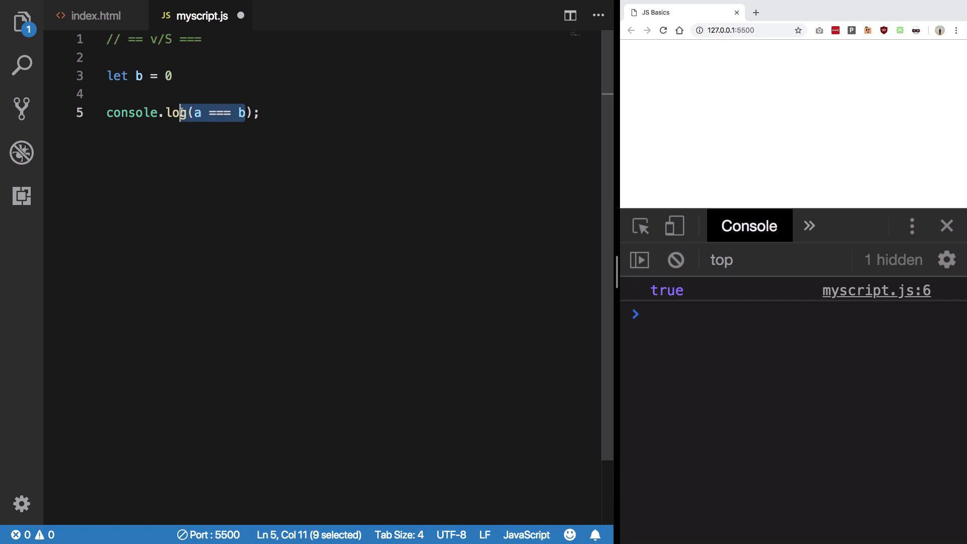
type("if(b) {")
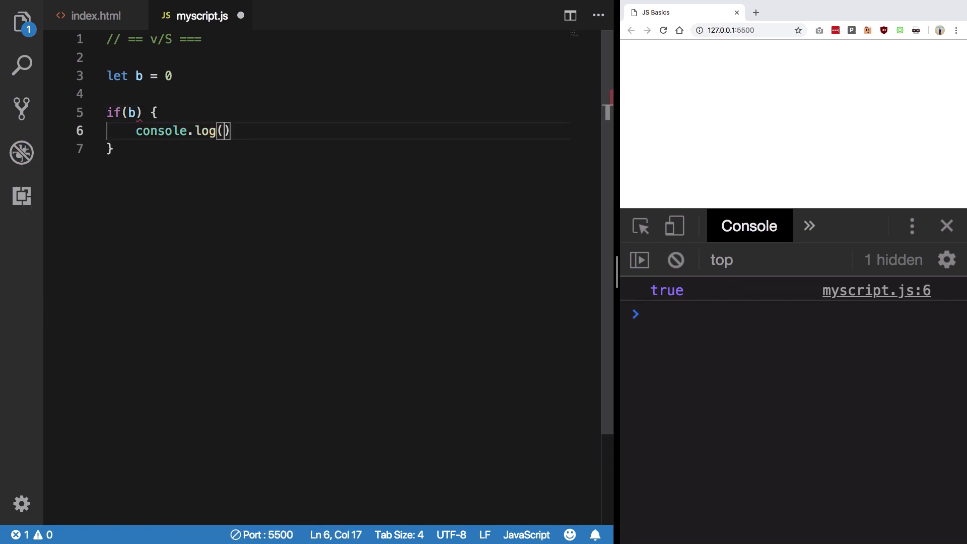
type("'b is defined")
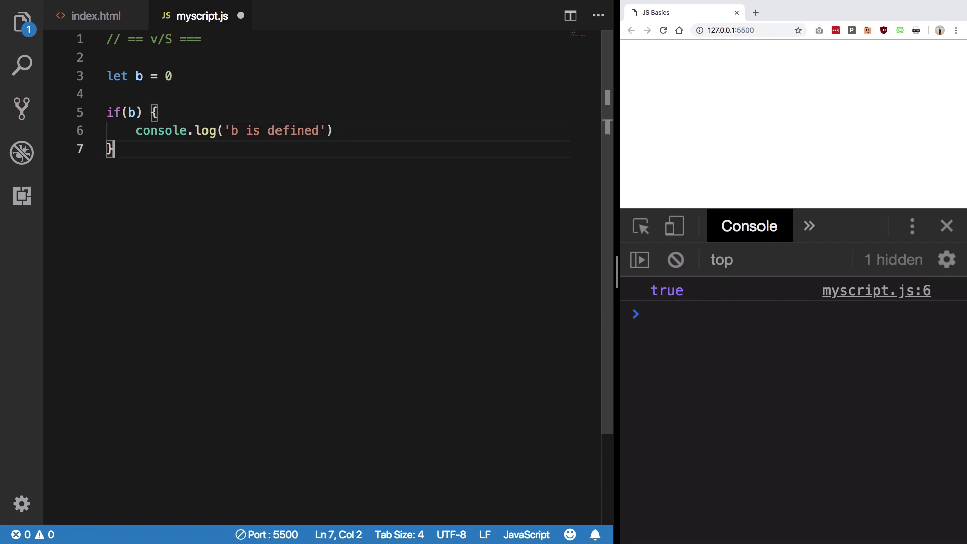
type("else {")
type("console.log('b is not ")
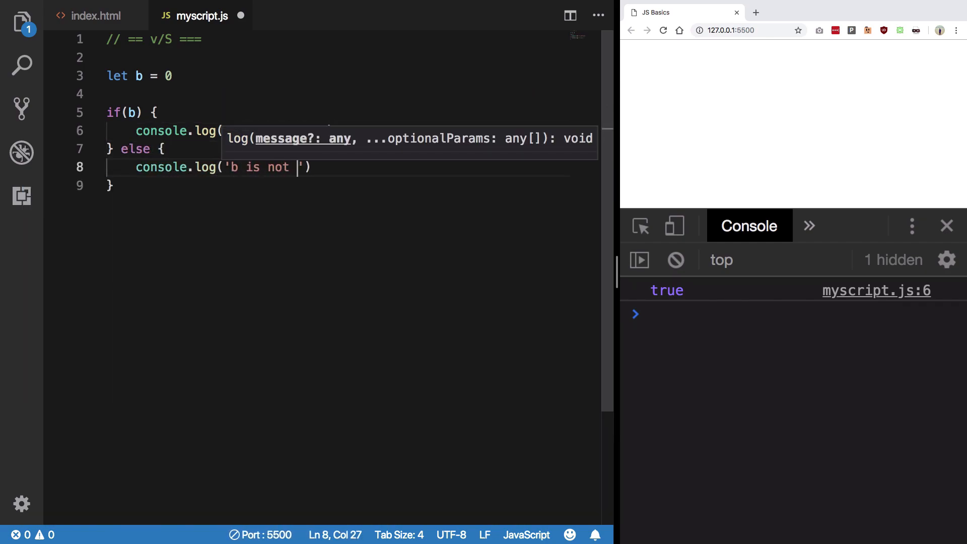
type("defined")
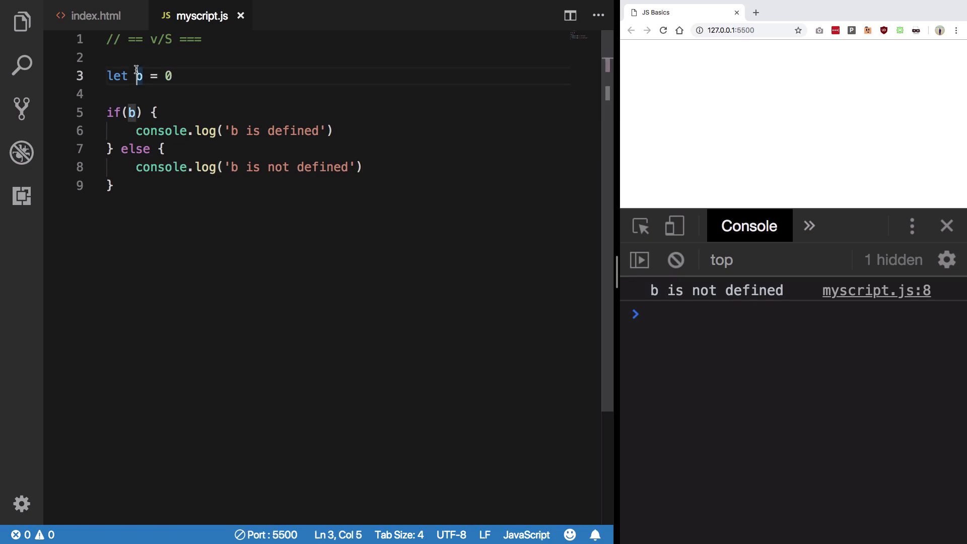
left_click_drag(120, 149, 114, 185)
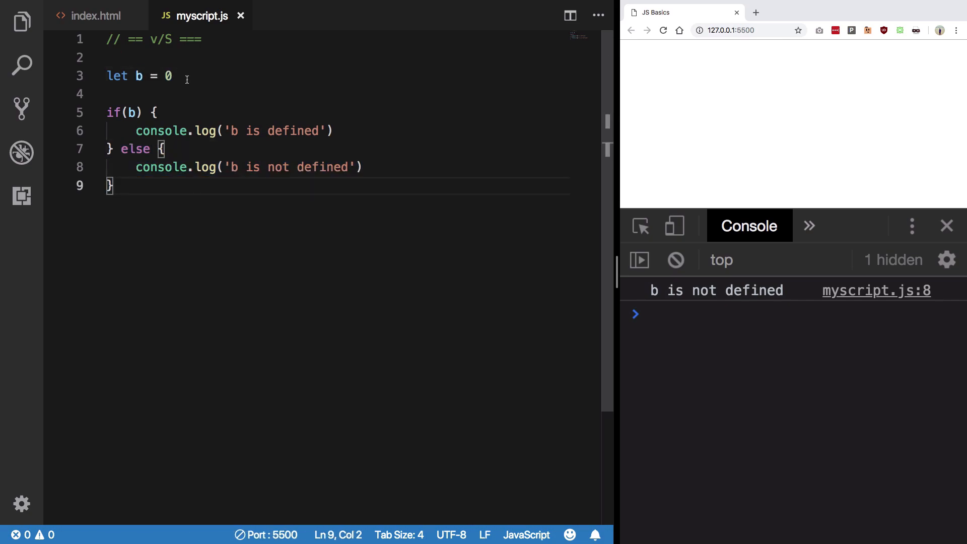
left_click(166, 76)
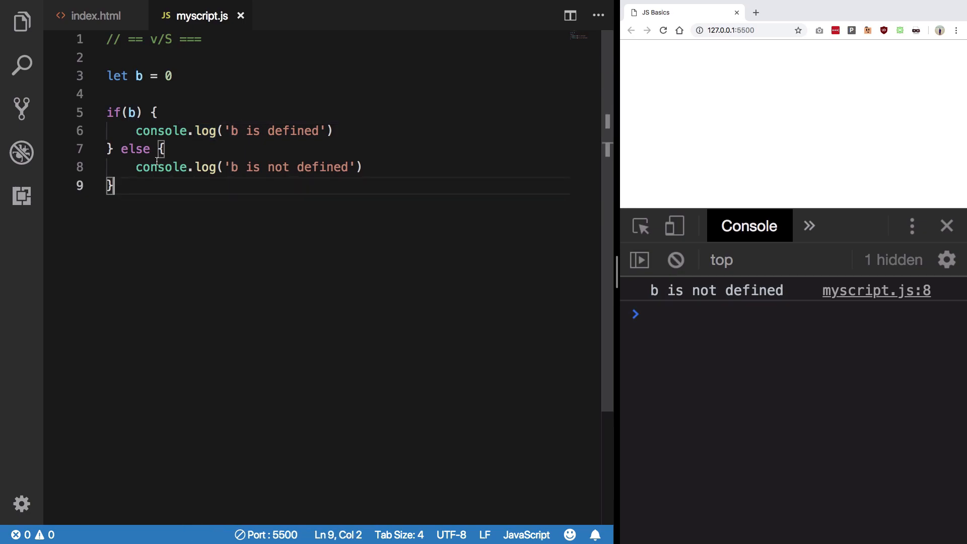
- Make the condition b !== undefined || b !== false so b = 0 logs 'b is defined'
left_click(133, 112)
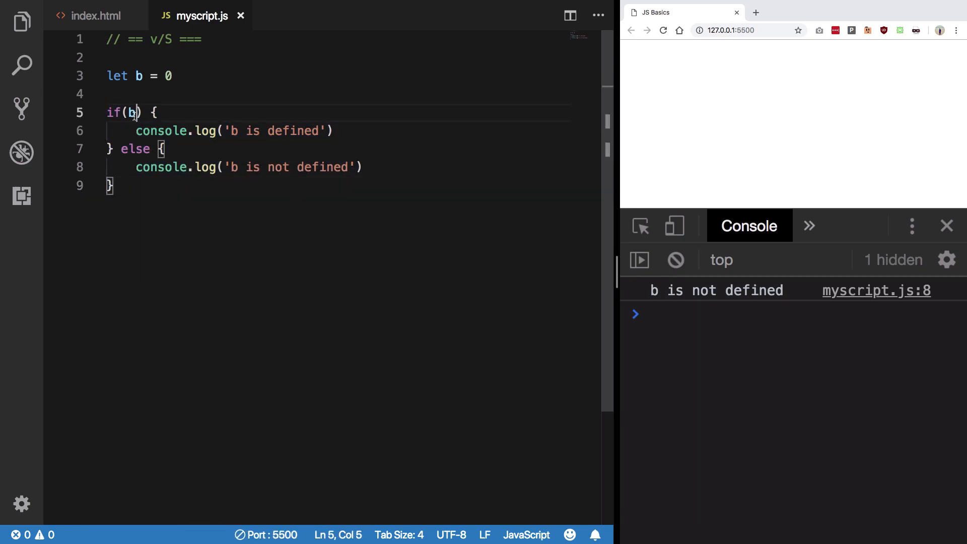
type("=== u")
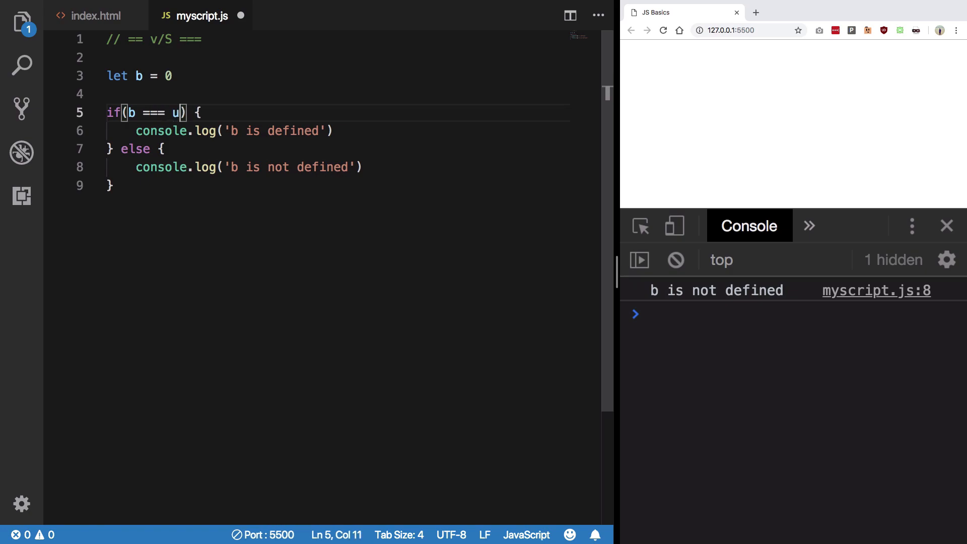
type("ndefined || b !== false")
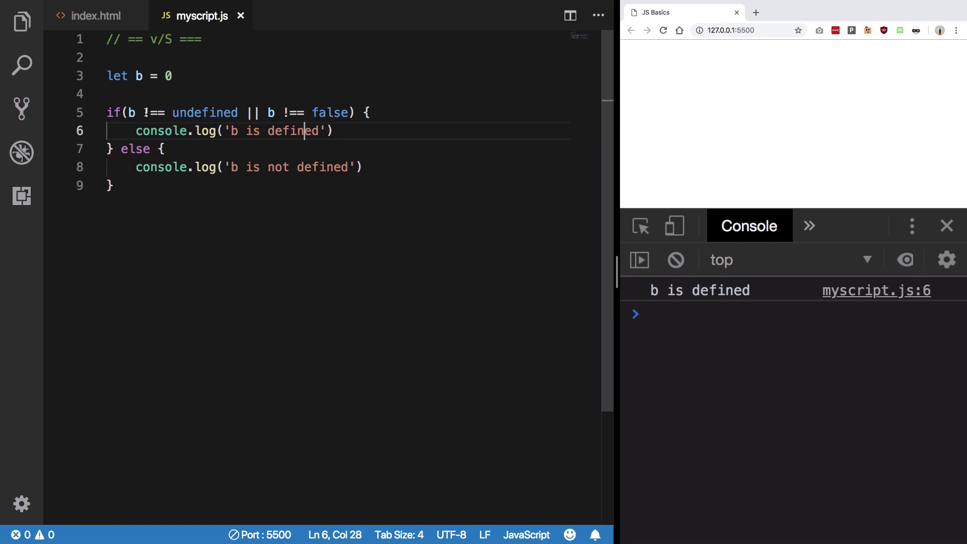
double_click(205, 112)
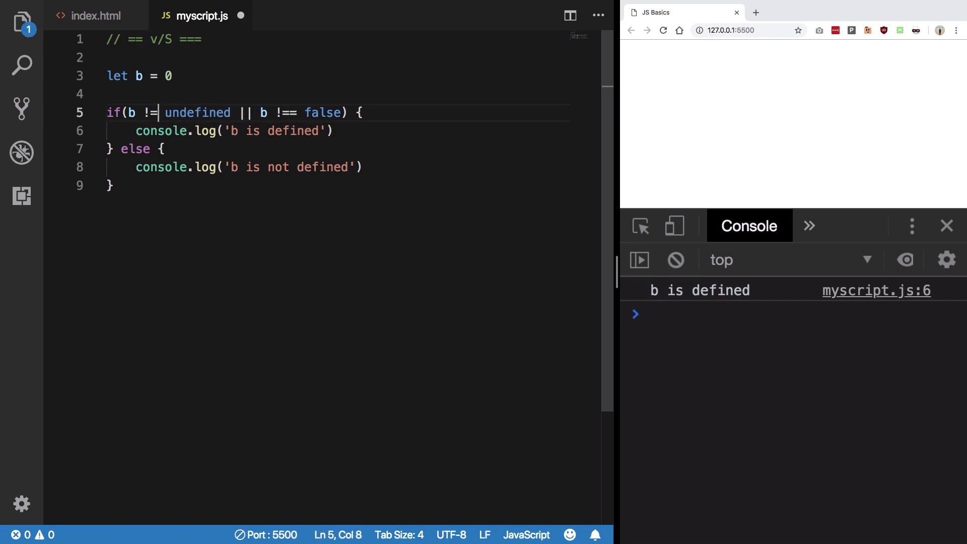
type("=")
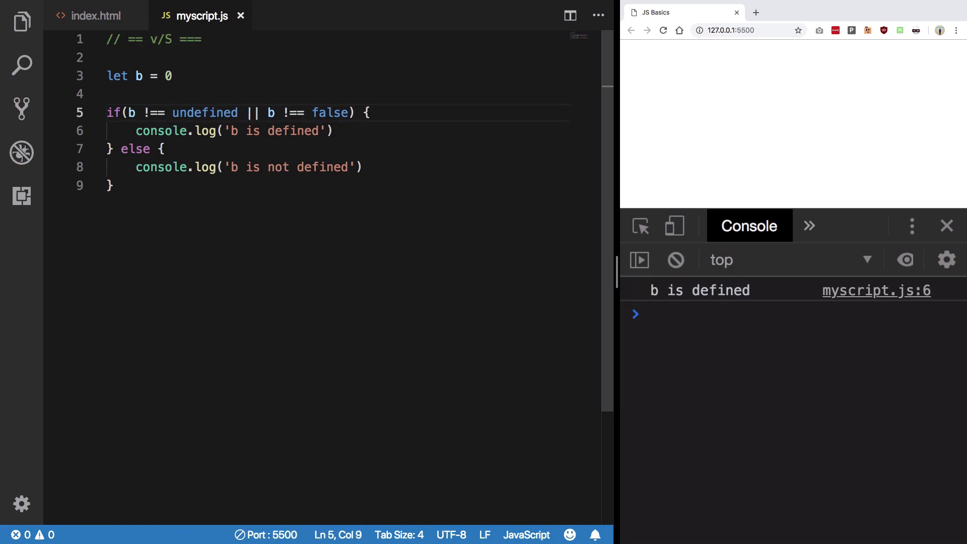